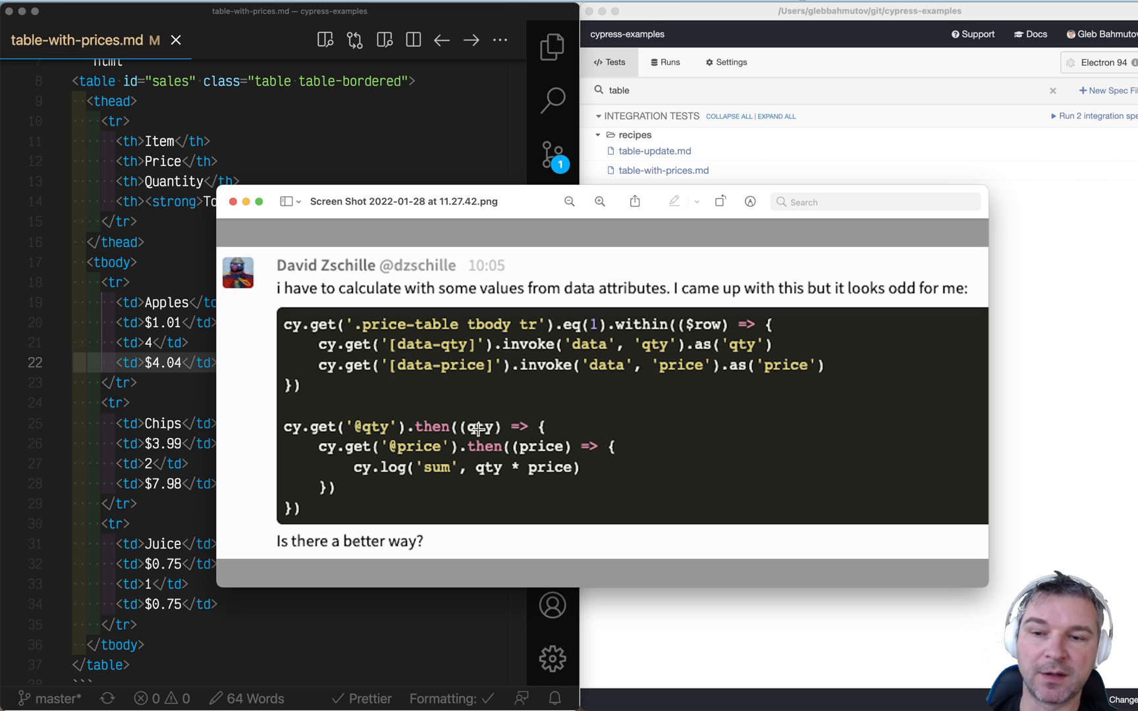
mouse_move(422, 383)
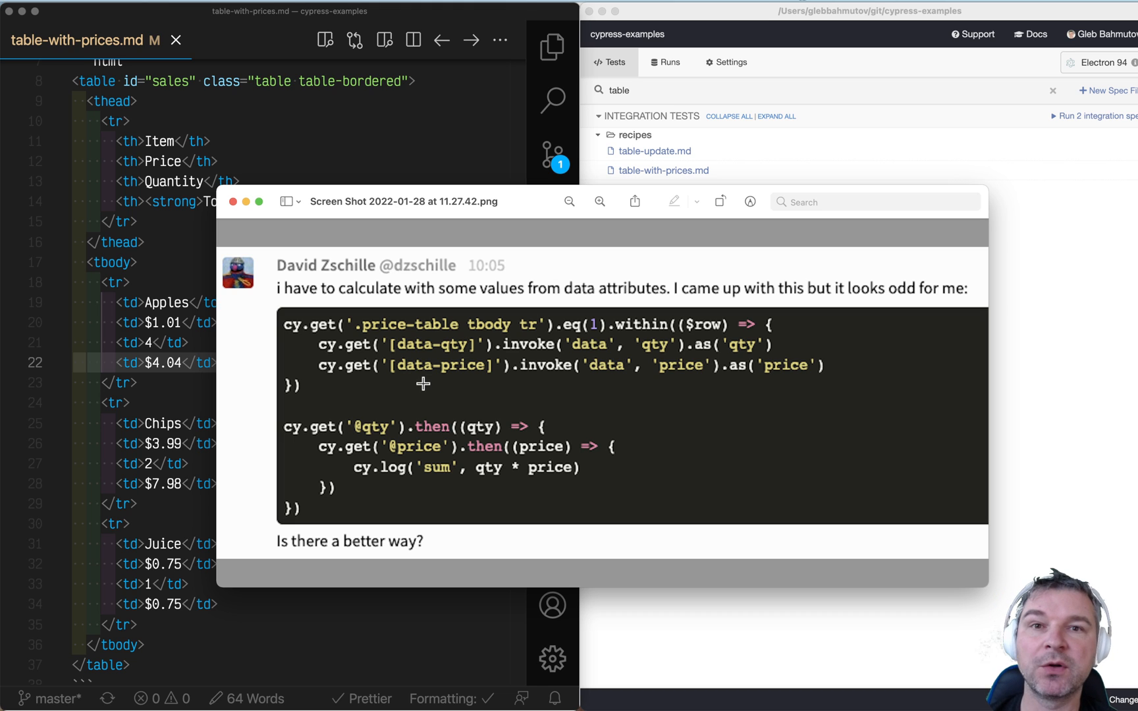
mouse_move(243, 233)
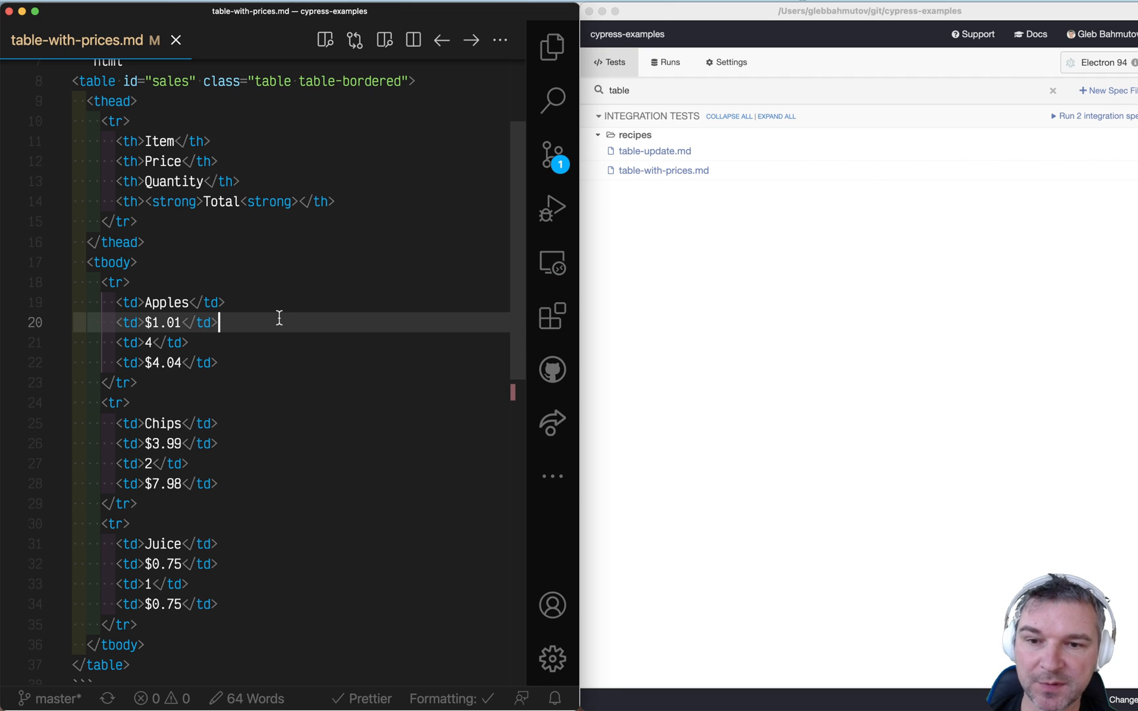
Step: Run the table-with-prices recipe in Cypress and start a new line in the js block
scroll(down, 3)
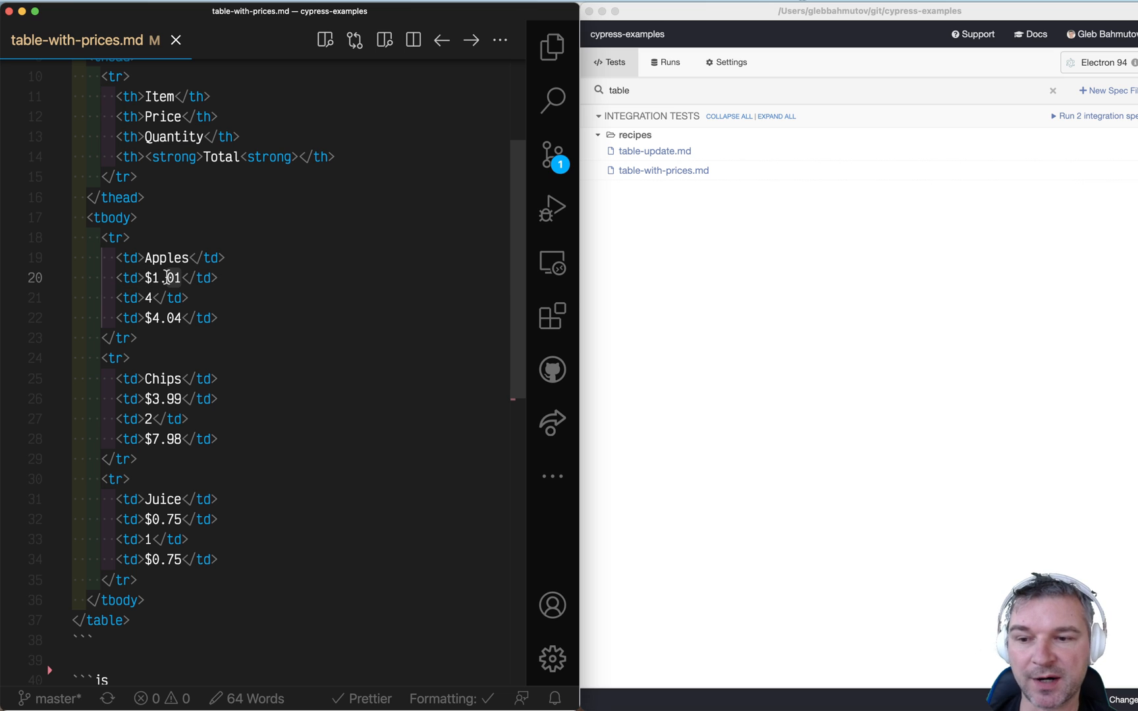
click(173, 318)
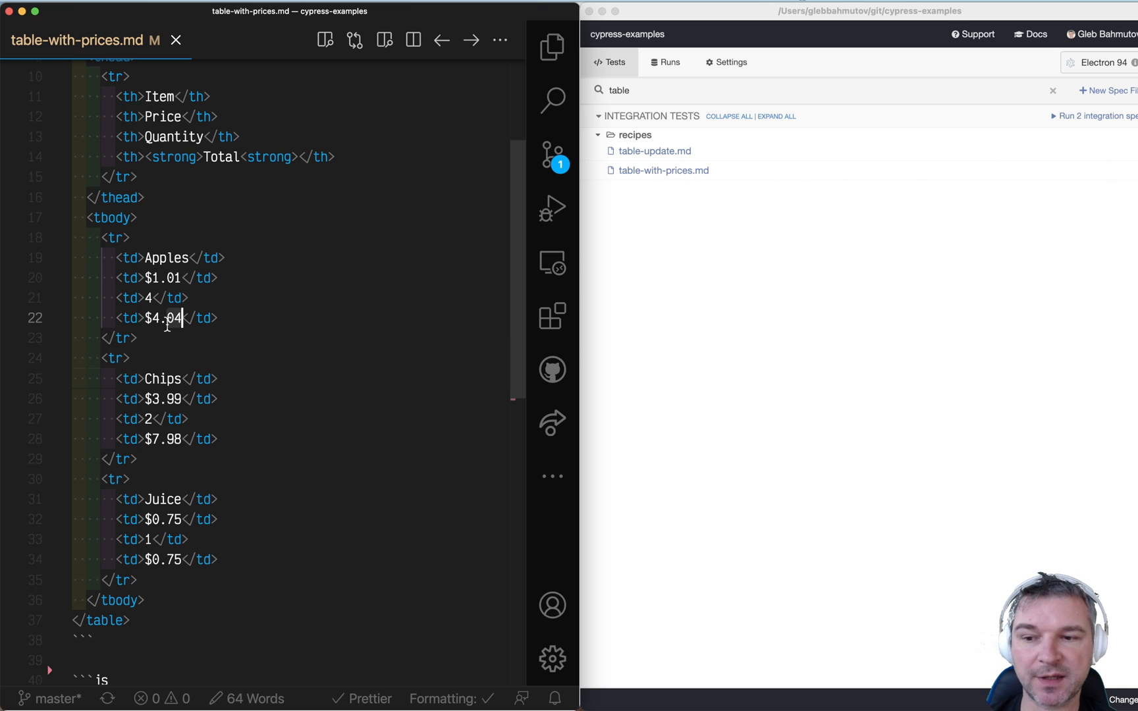
scroll(down, 3)
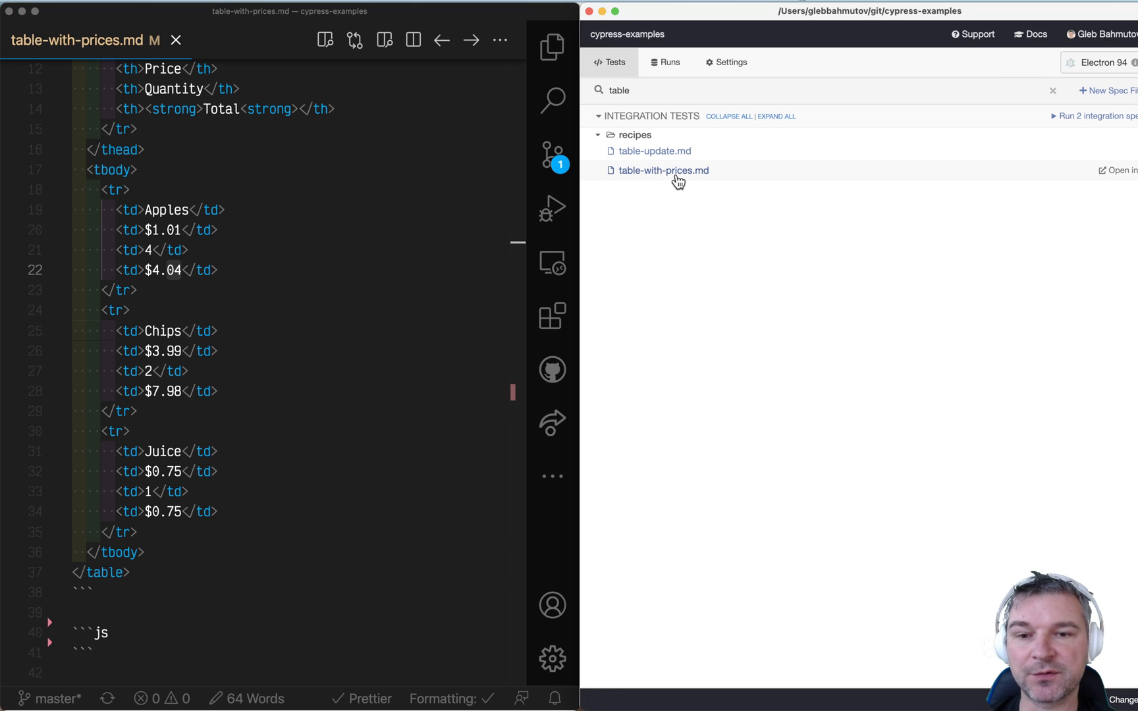
click(663, 169)
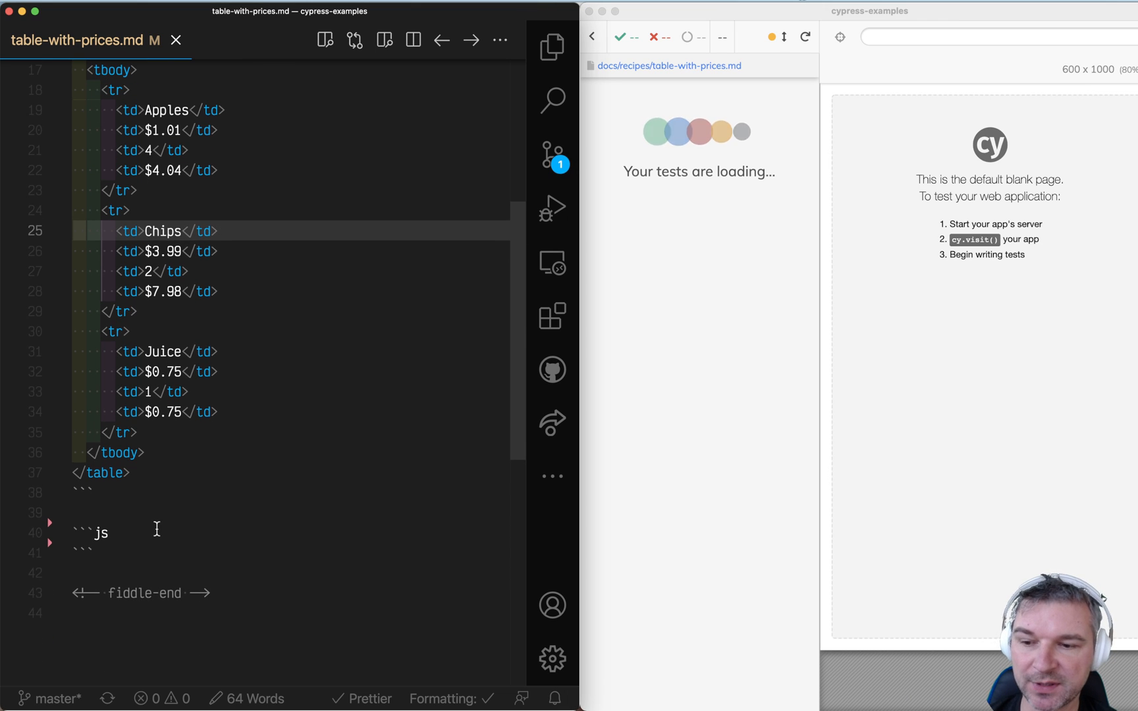
key(enter)
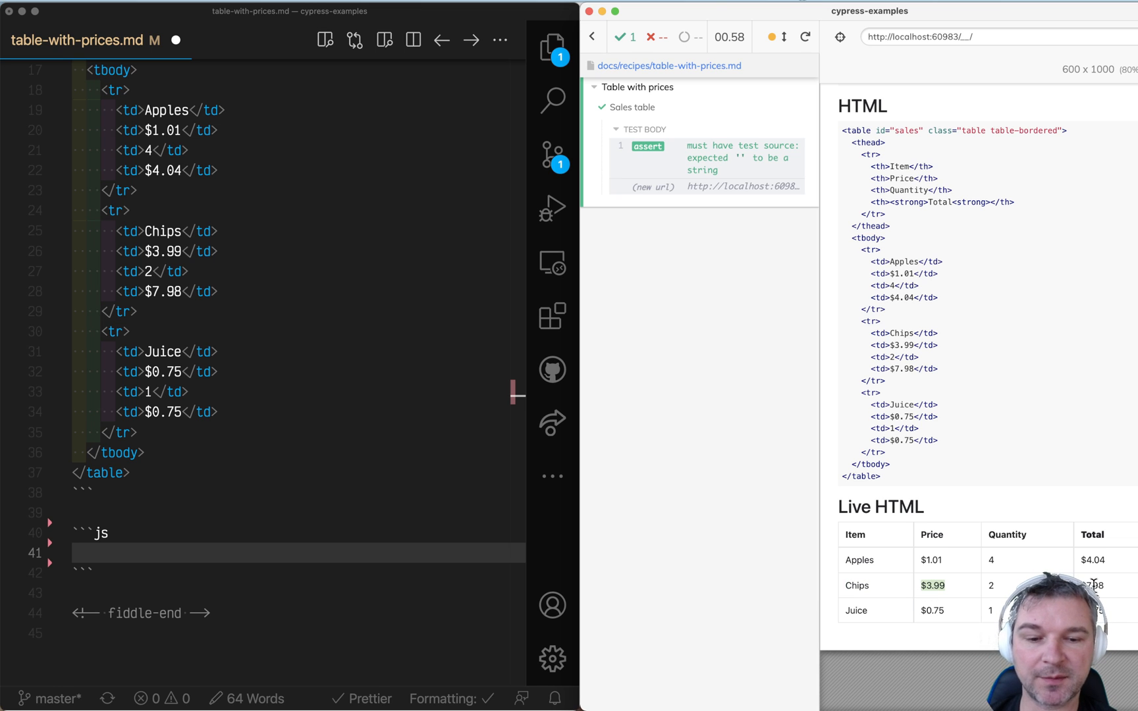
mouse_move(1016, 563)
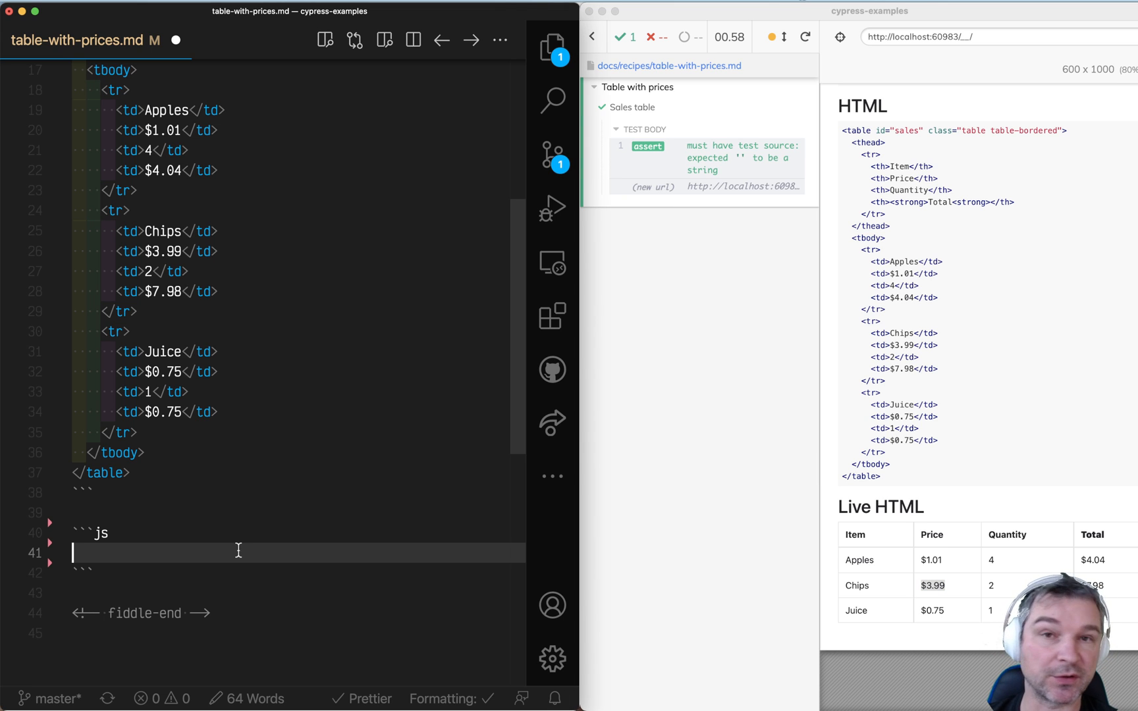
Step: Write cy.get('#sales tbody tr').eq(1) to select the Chips row
text(cy.get('#sales tbody tr'))
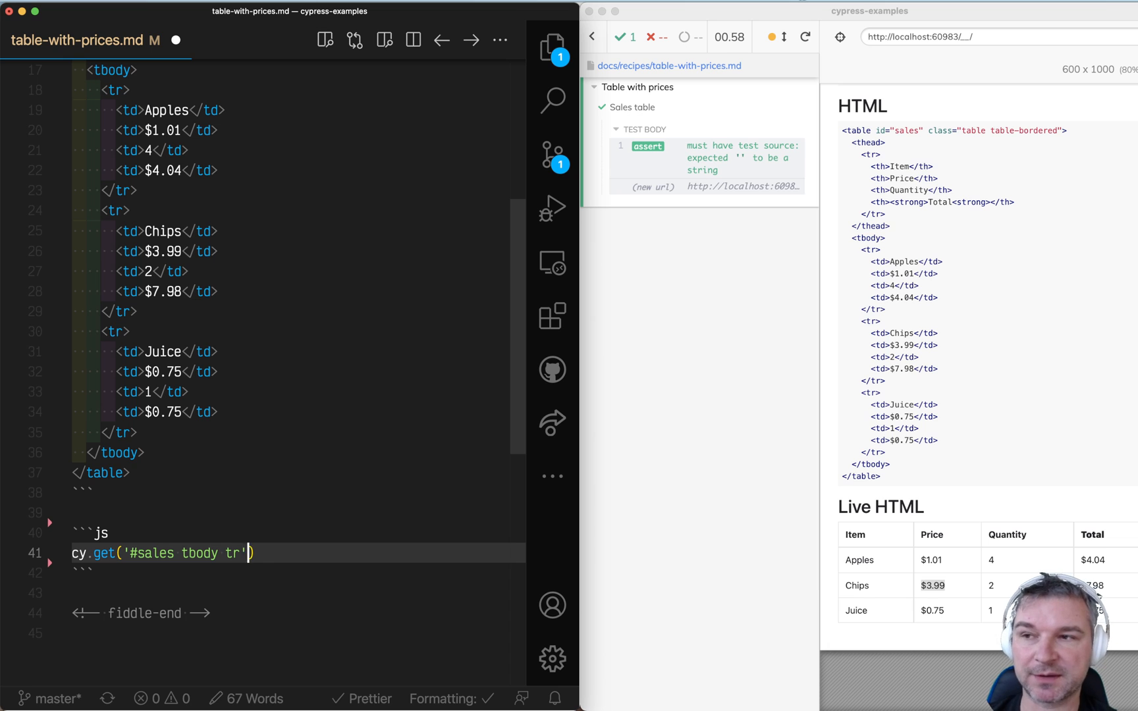
text(.)
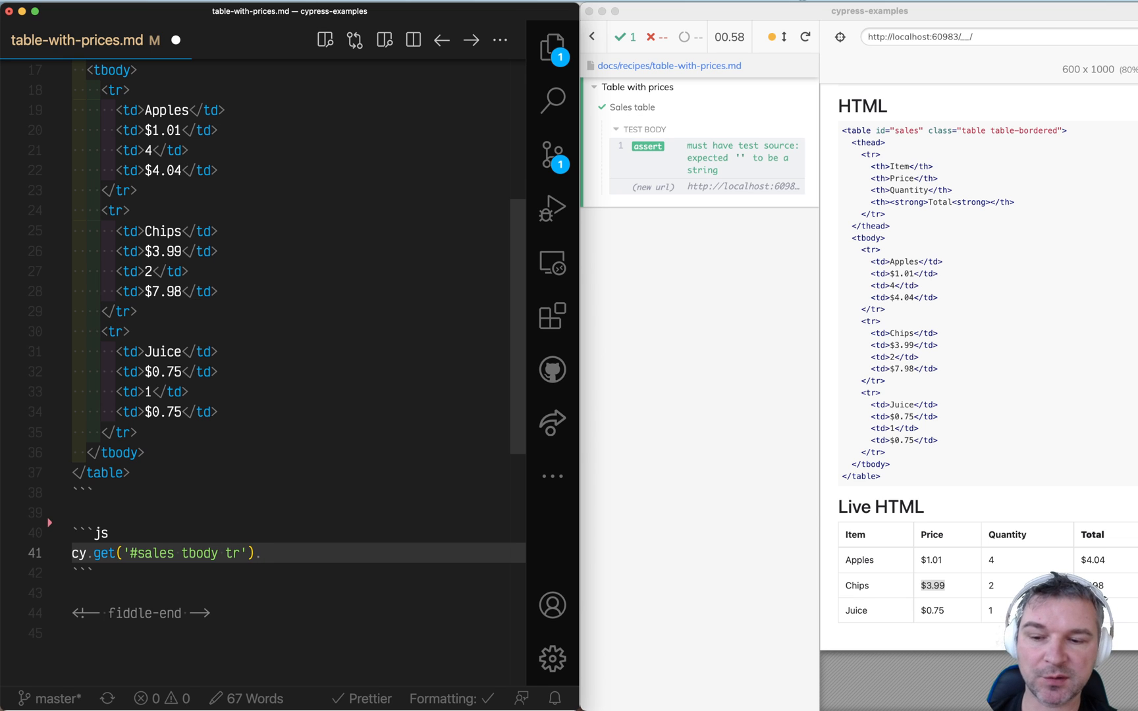
text(.eq()
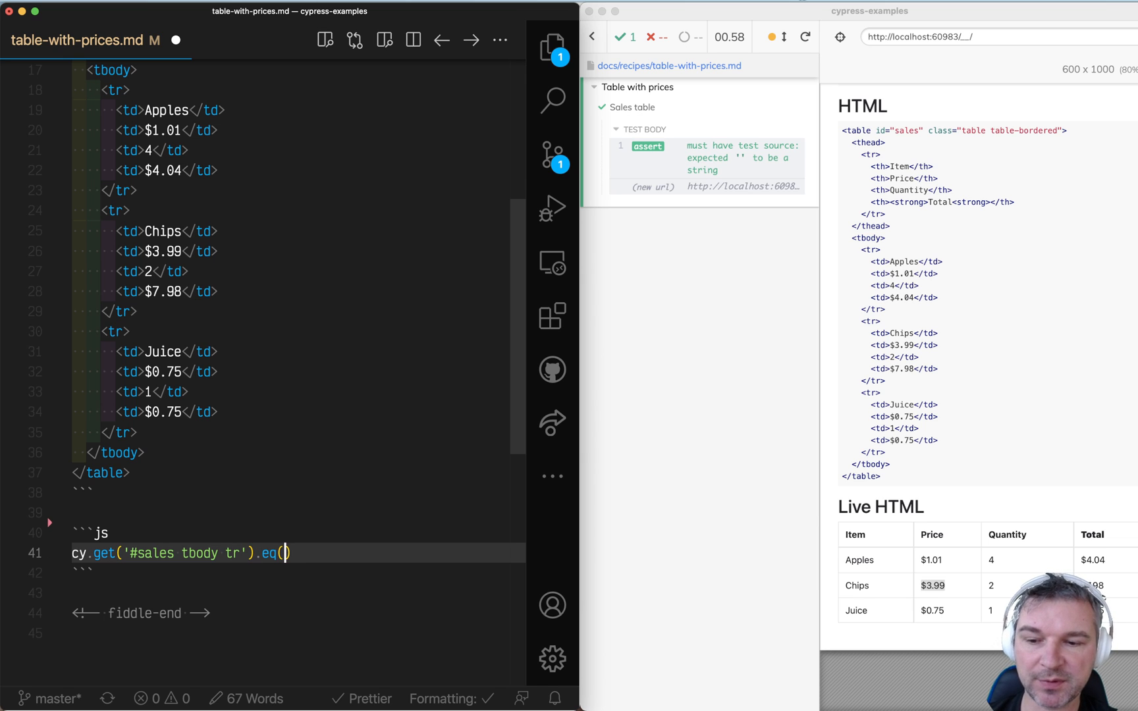
text(1)
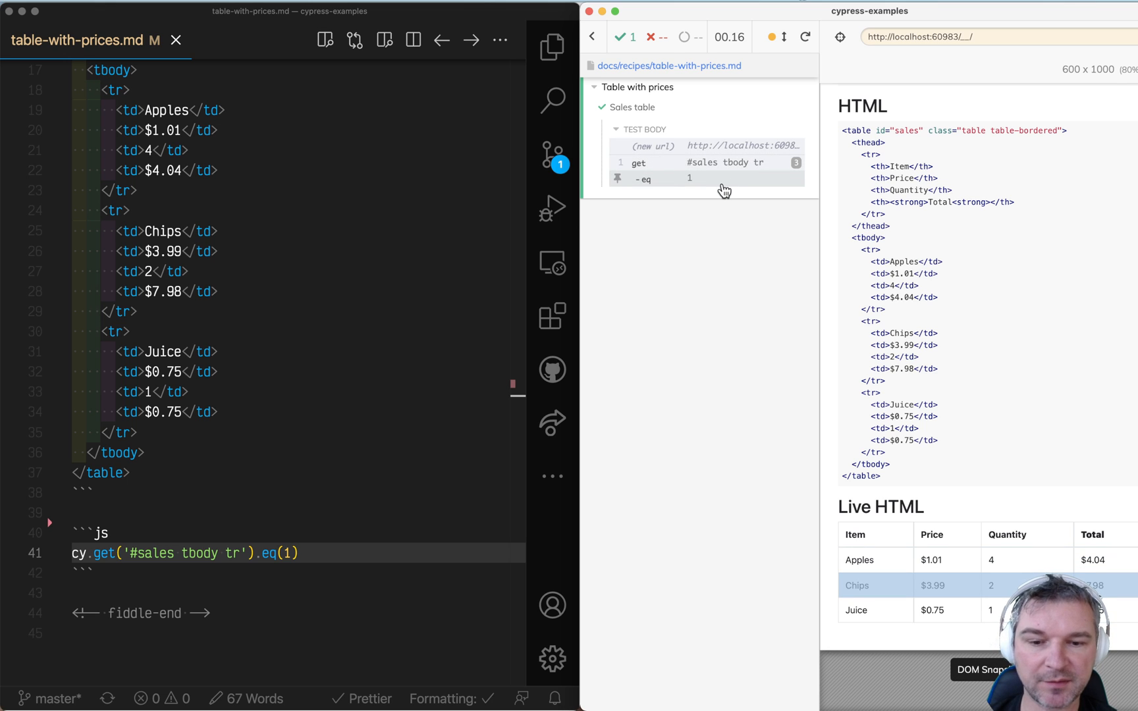
click(299, 553)
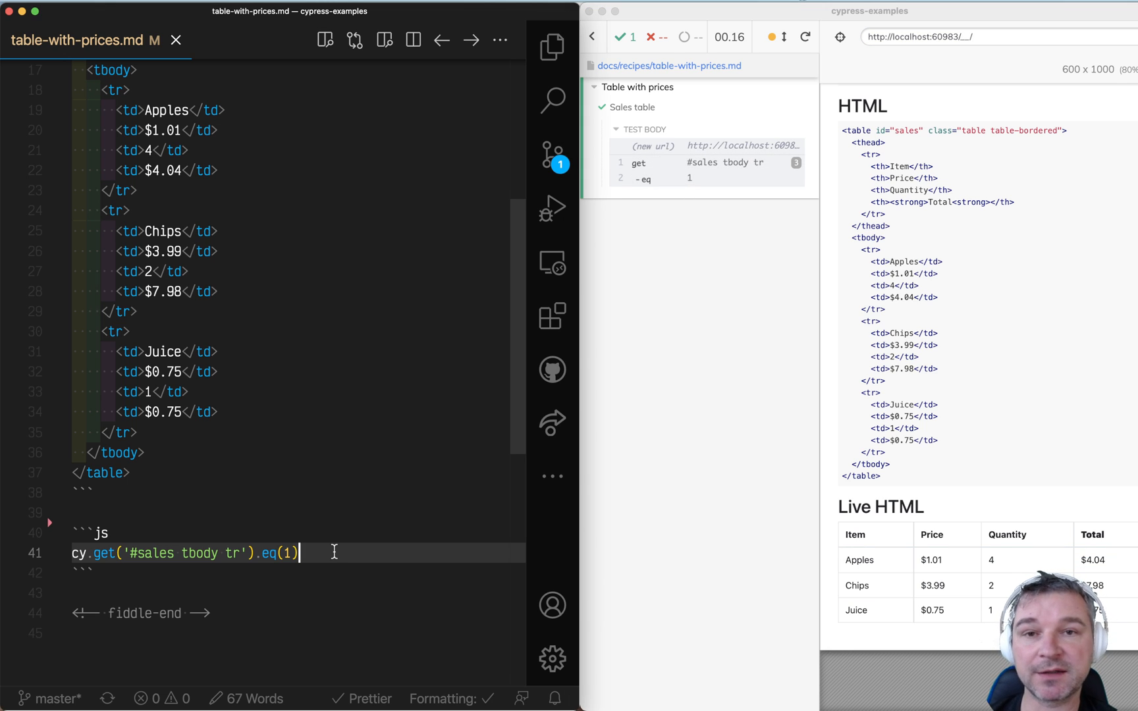
Step: Append .find('td').spread() with a callback to the cy.get chain
text(.find())
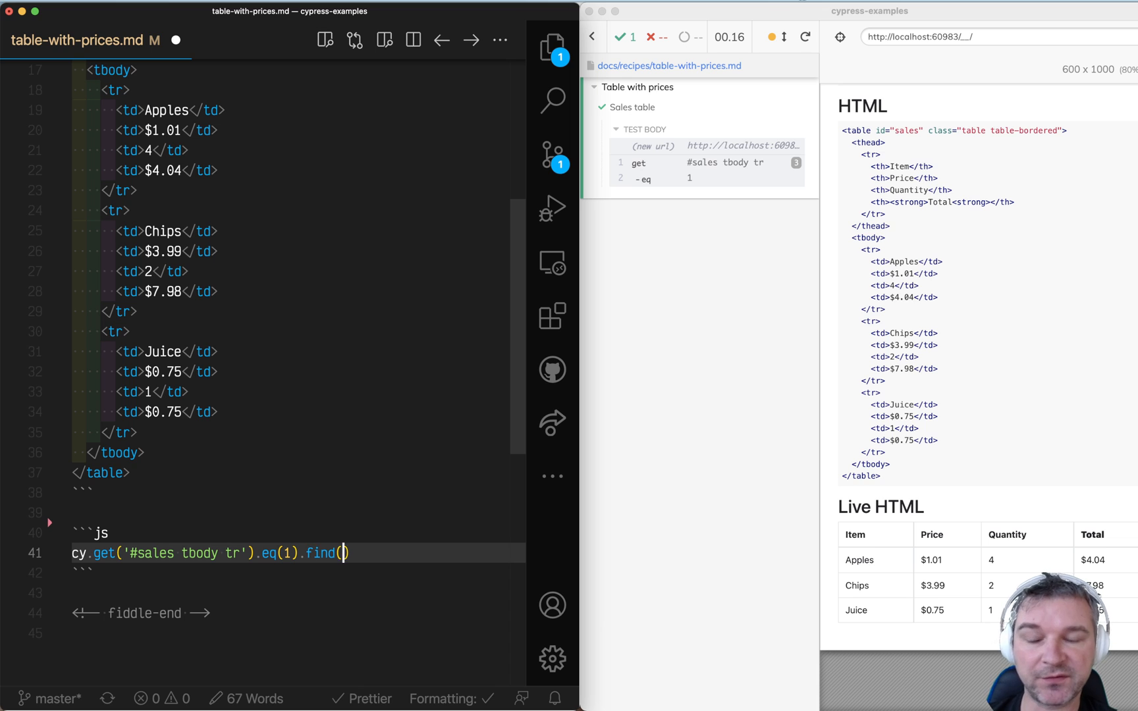
text('td')
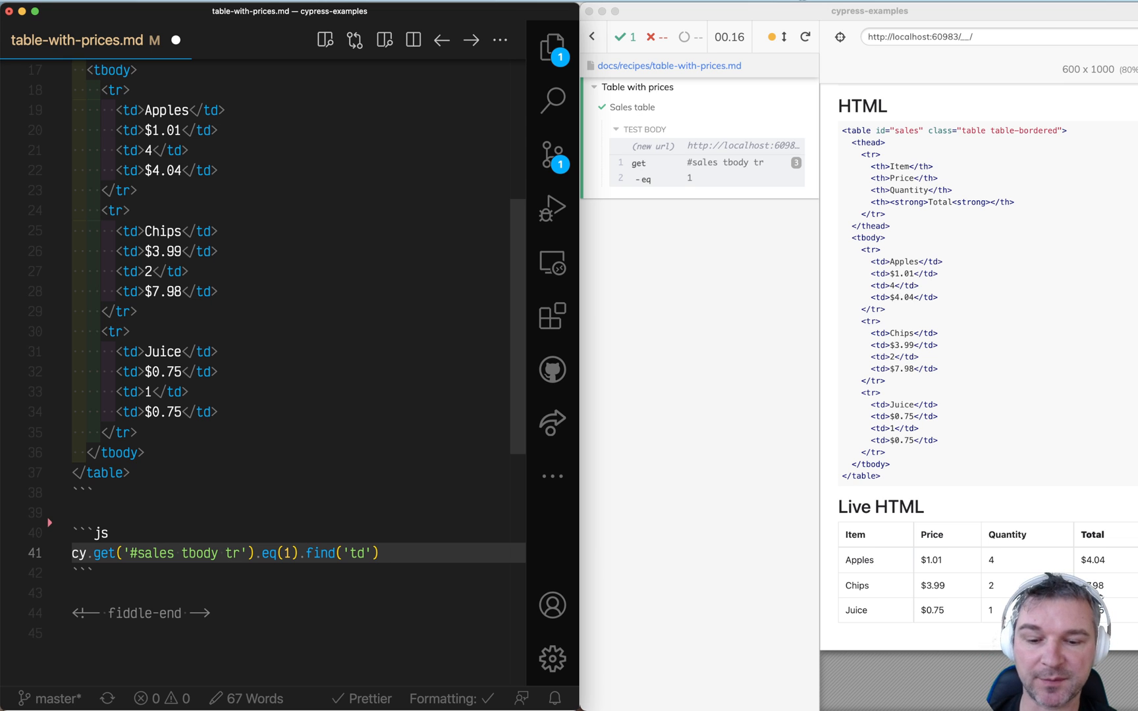
text(.sp)
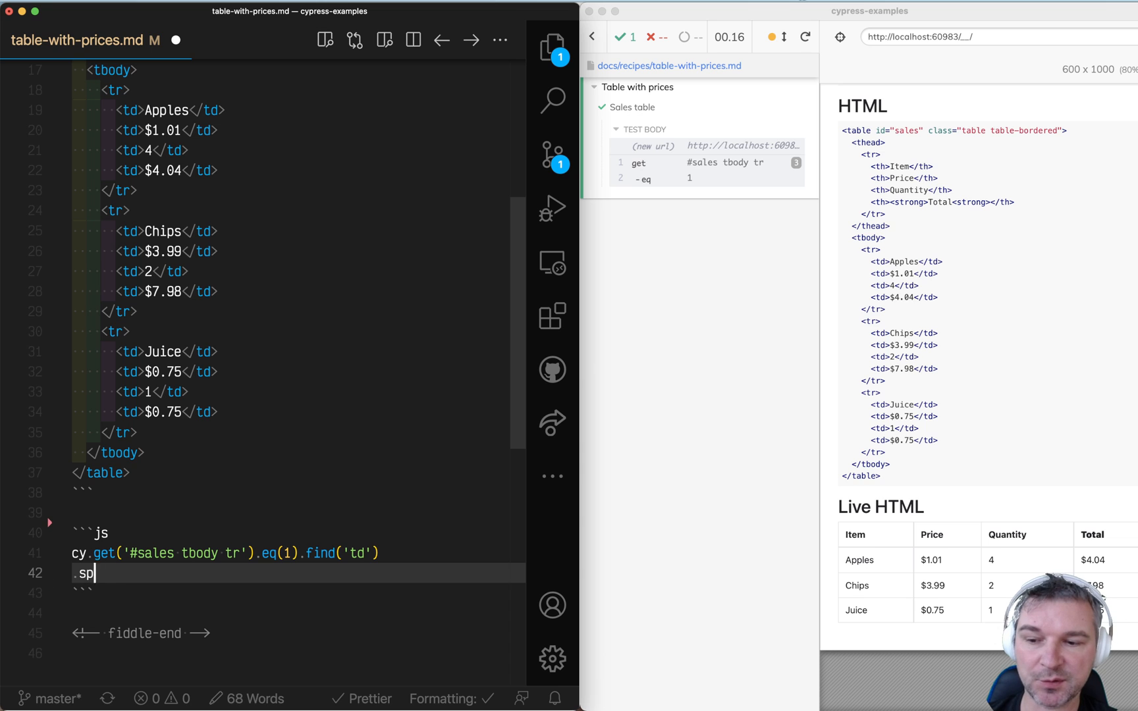
text(read())
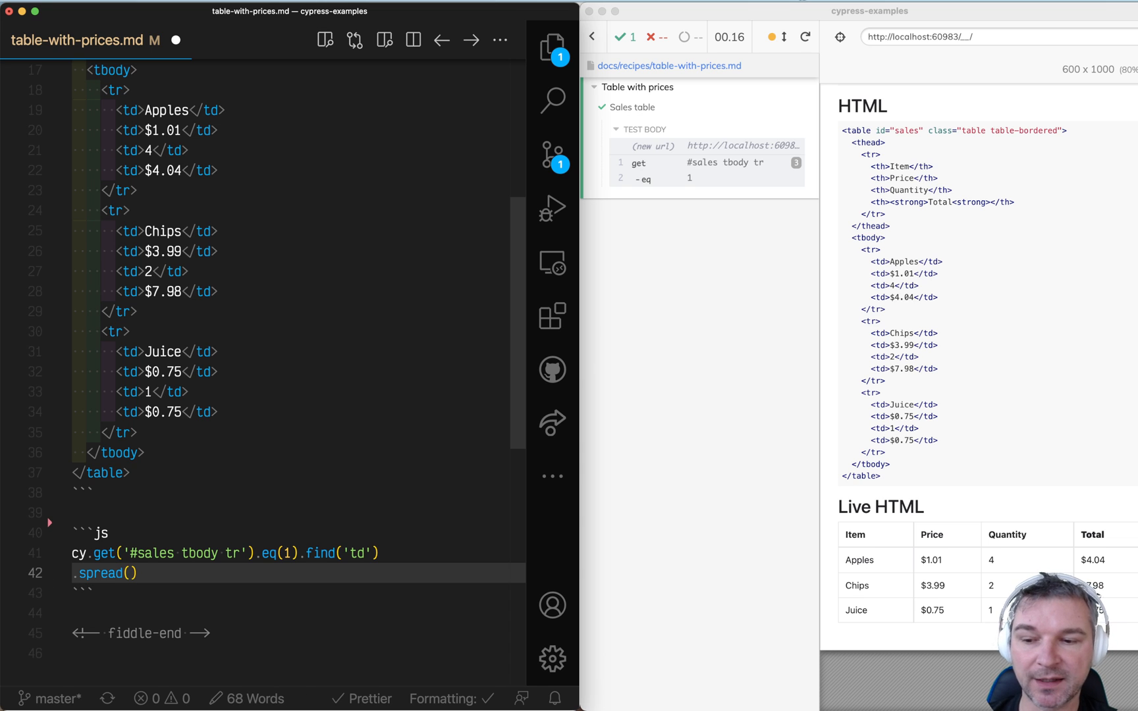
text(())
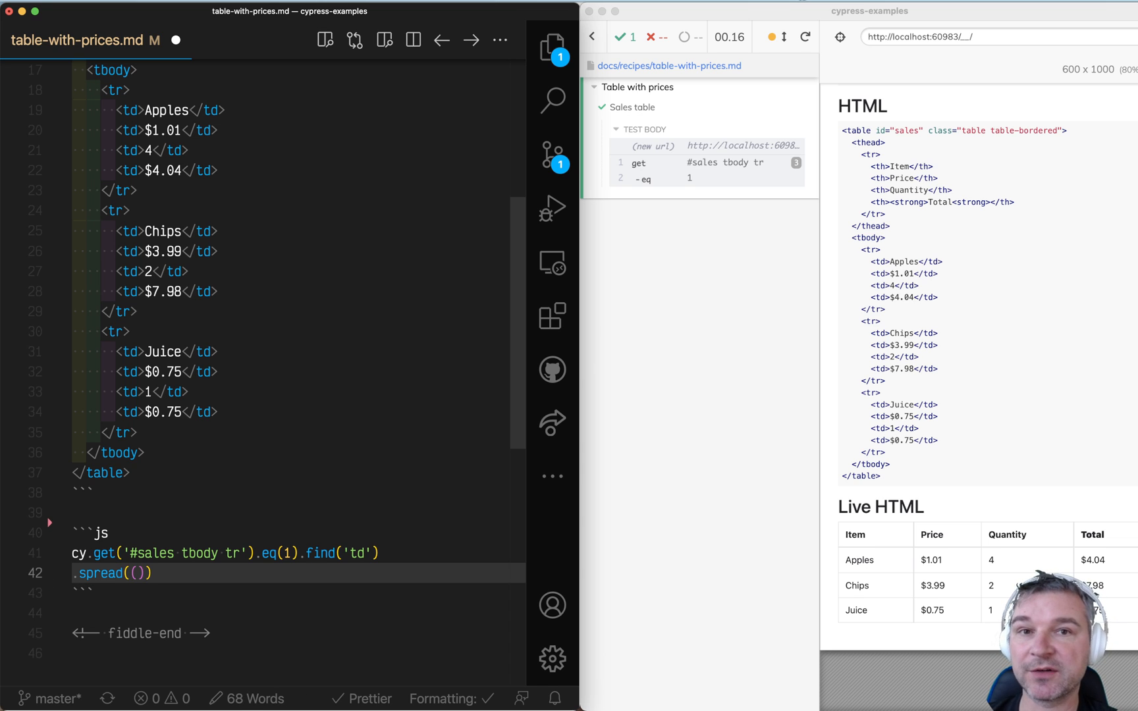
Step: Name the callback parameters nameEl, priceEl, quantityEl and totalEl
click(134, 573)
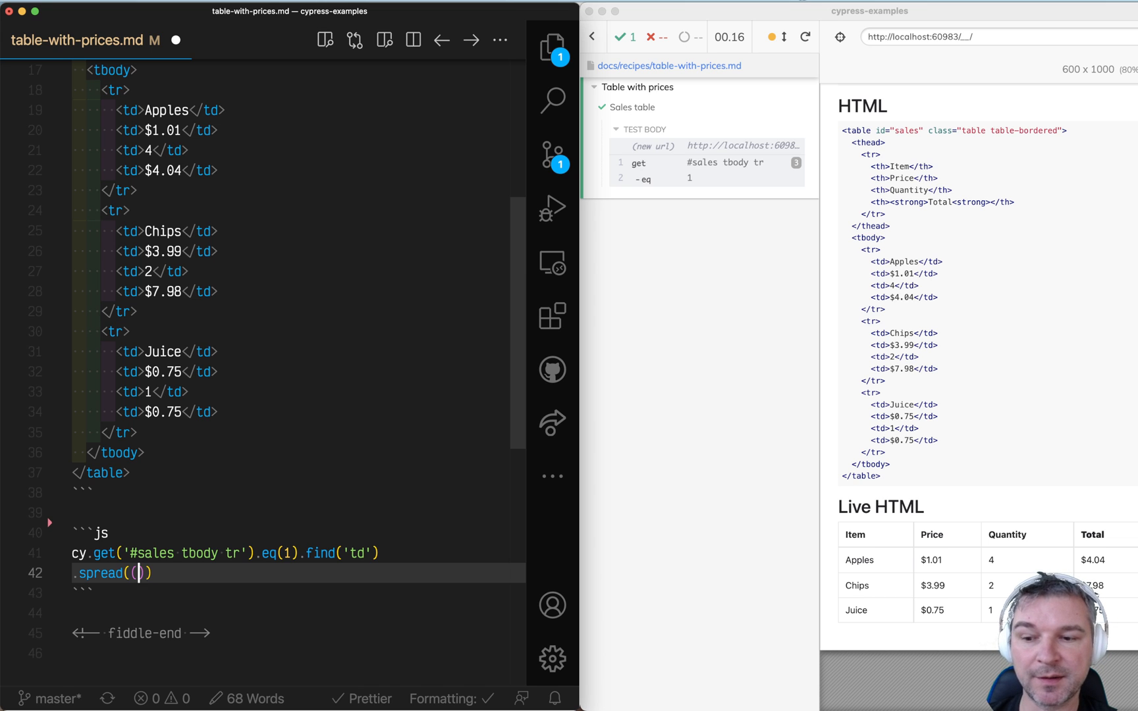
text(nameEl,)
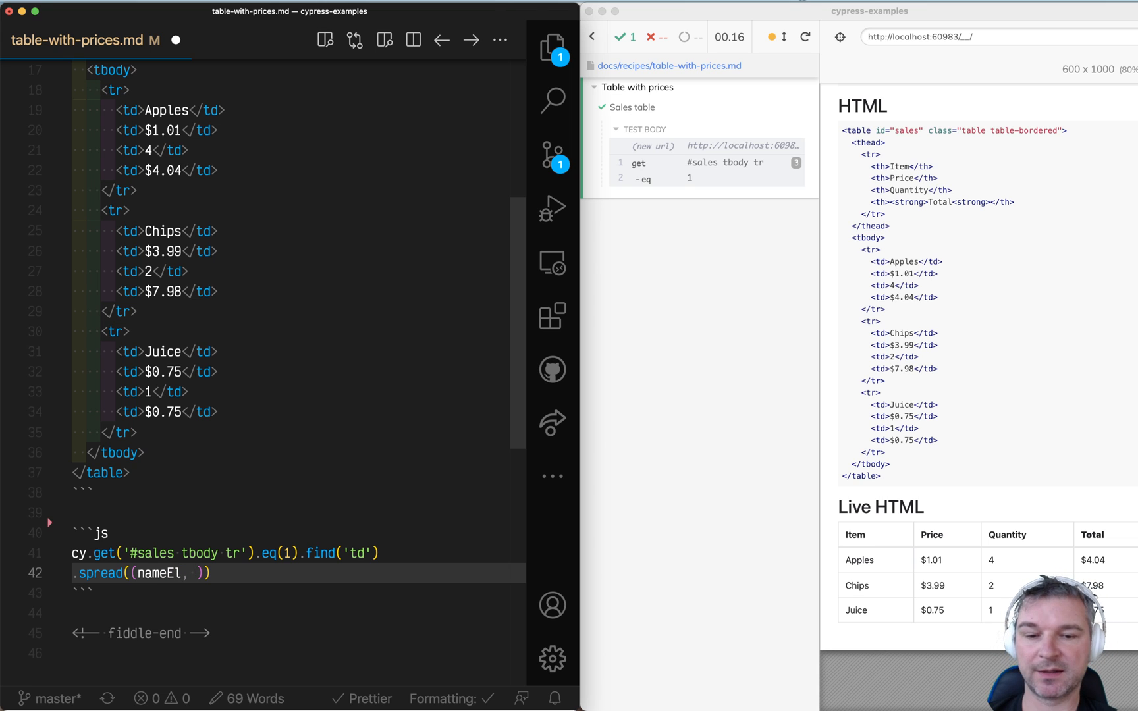
text(priceEl)
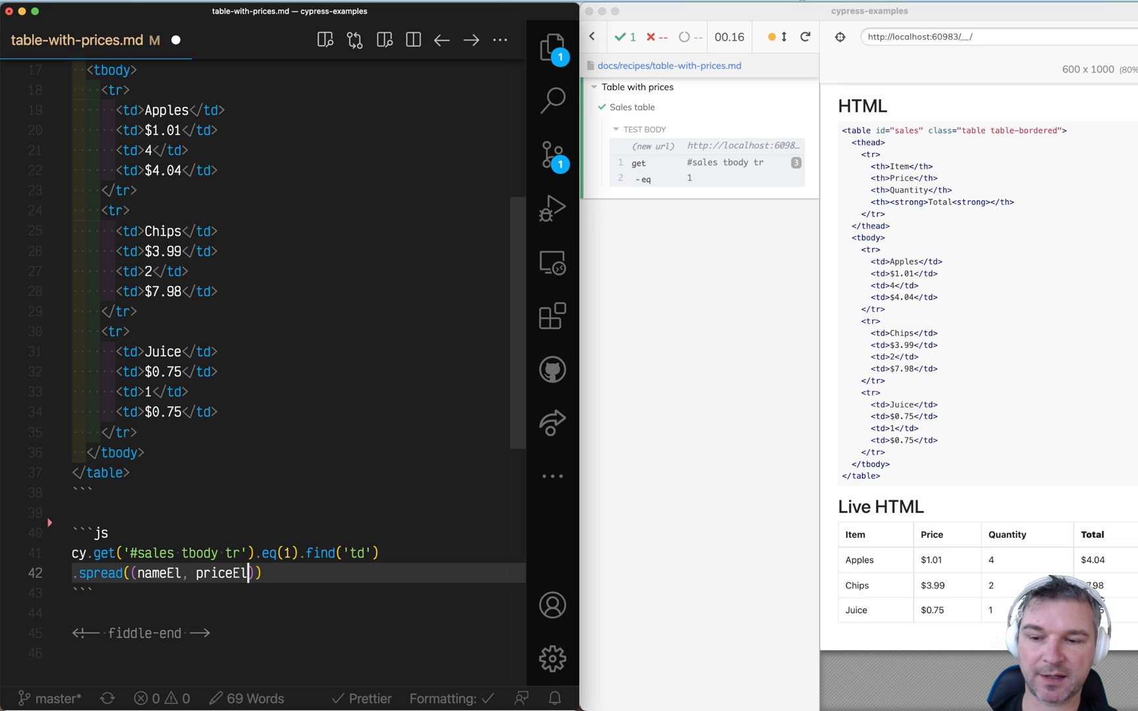
text(, quantity)
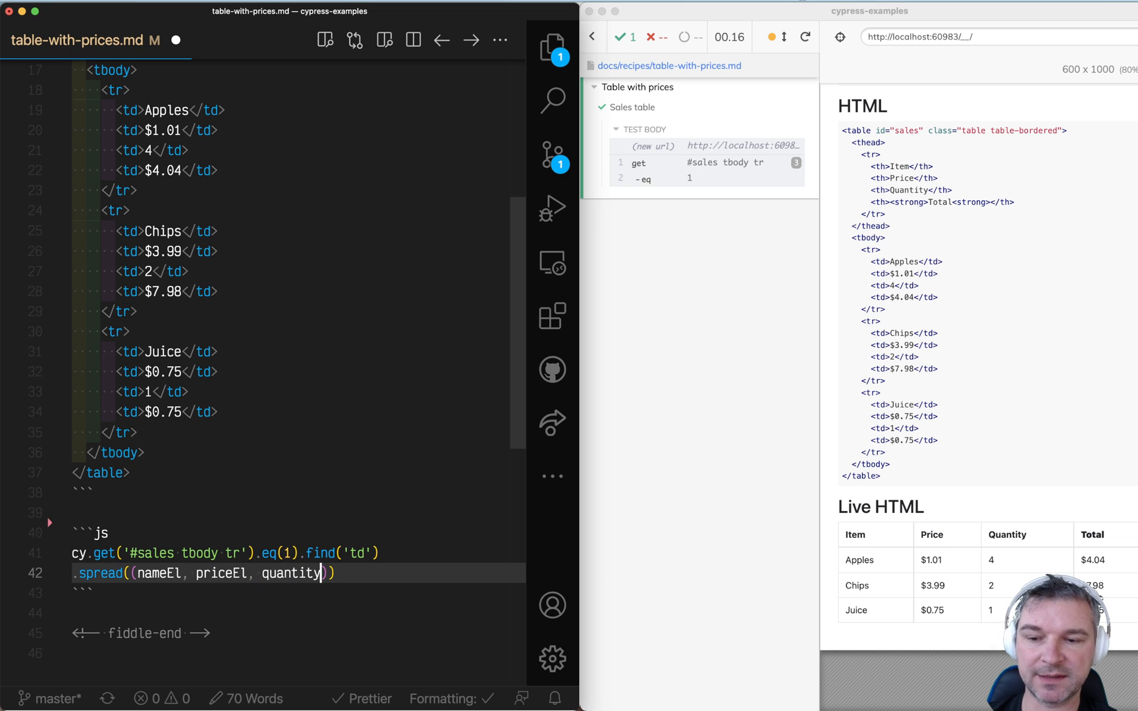
text(El, totalEl)
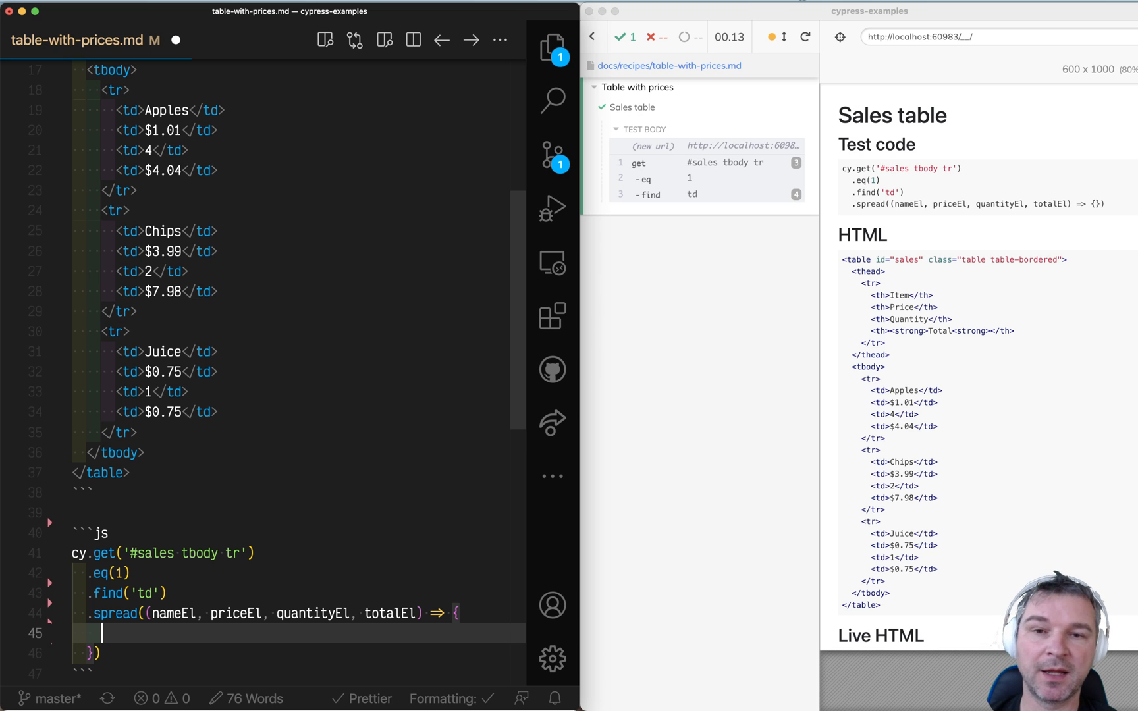
Step: Declare the item name from innerText and strip '$' from the price text
text(const name = nameEl)
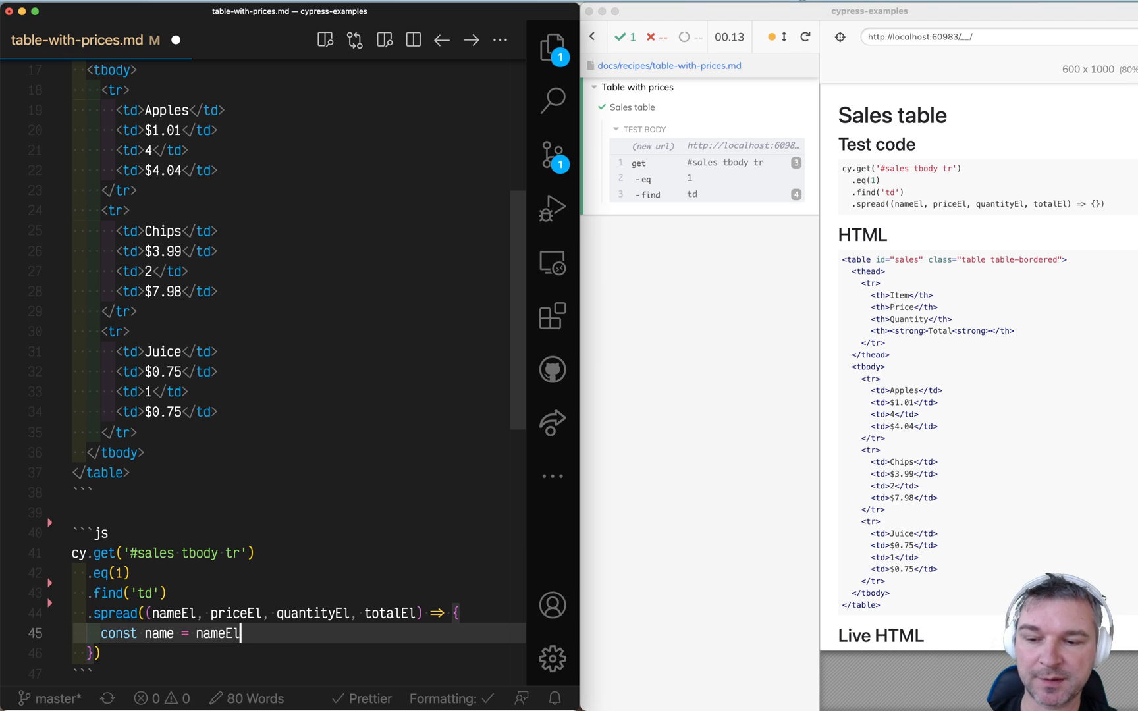
text(.innerText)
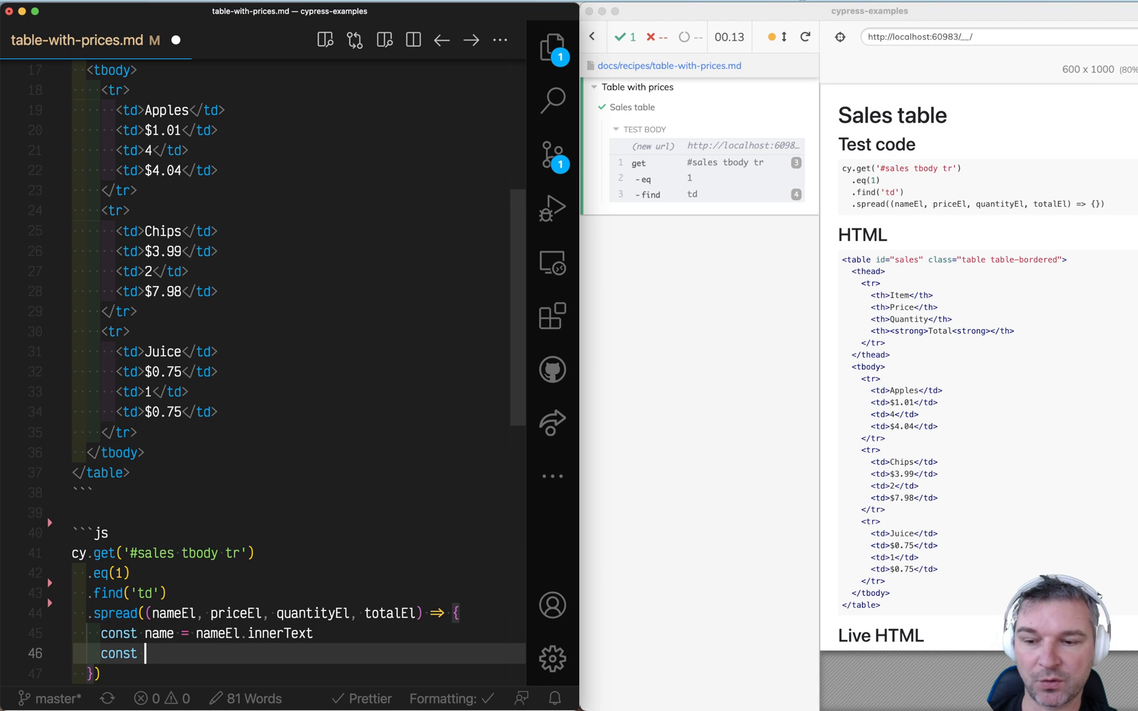
text(p)
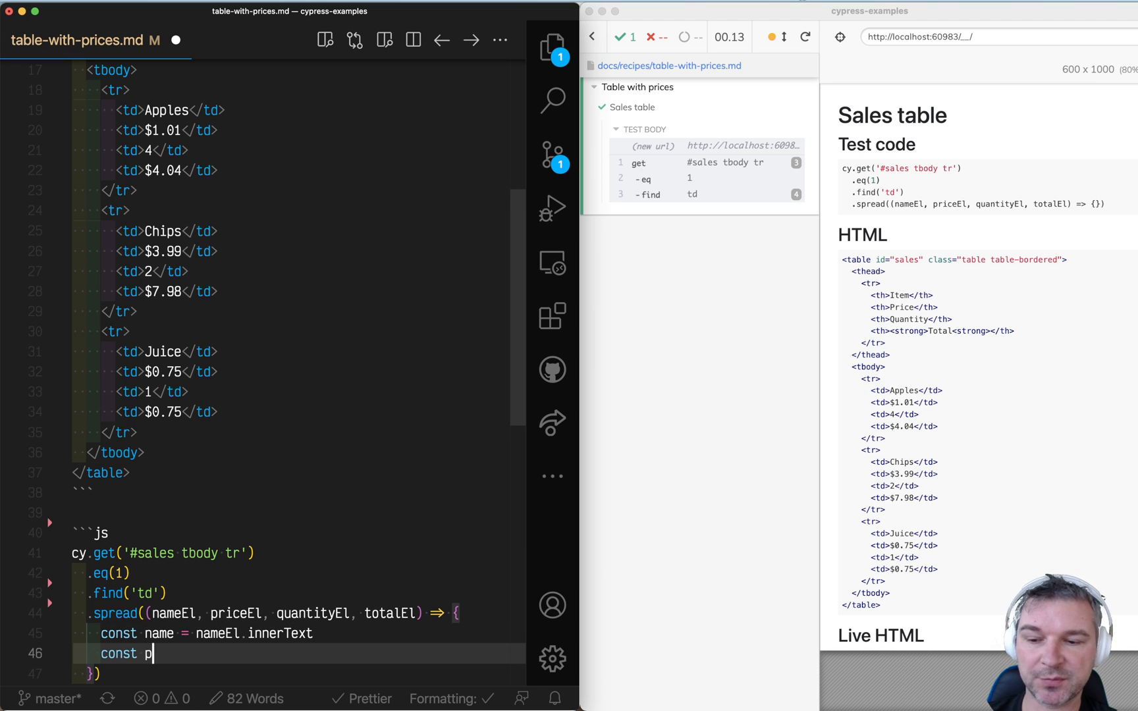
text(rice = priceEl.innerT)
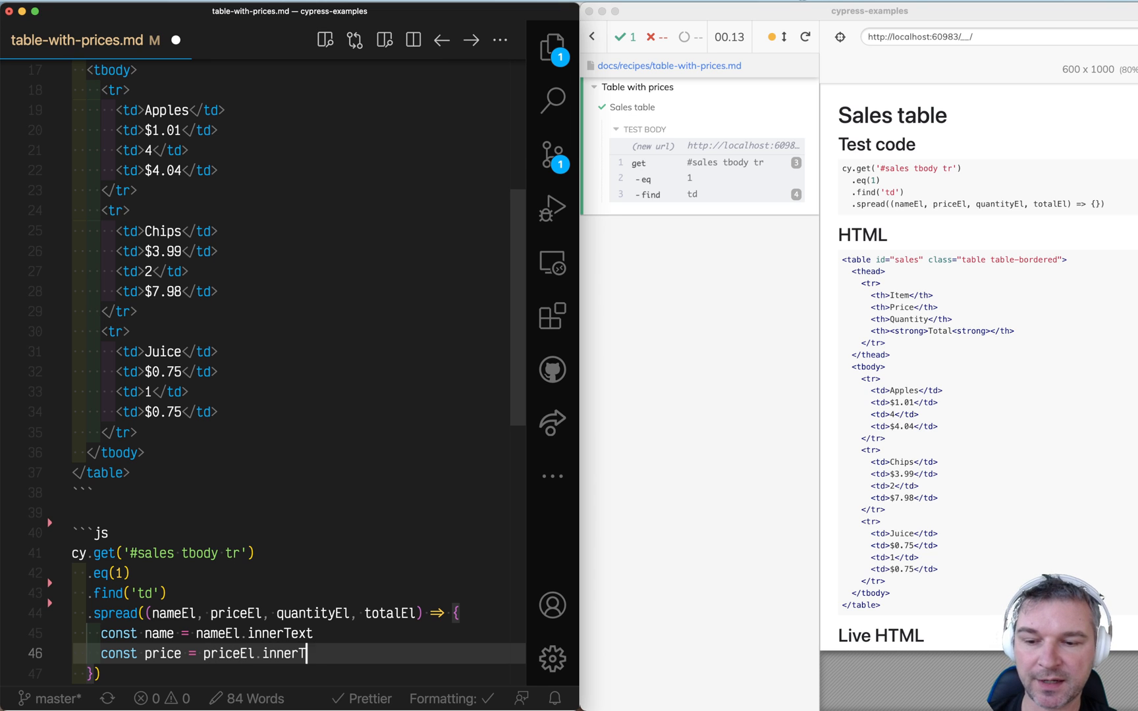
text(ext)
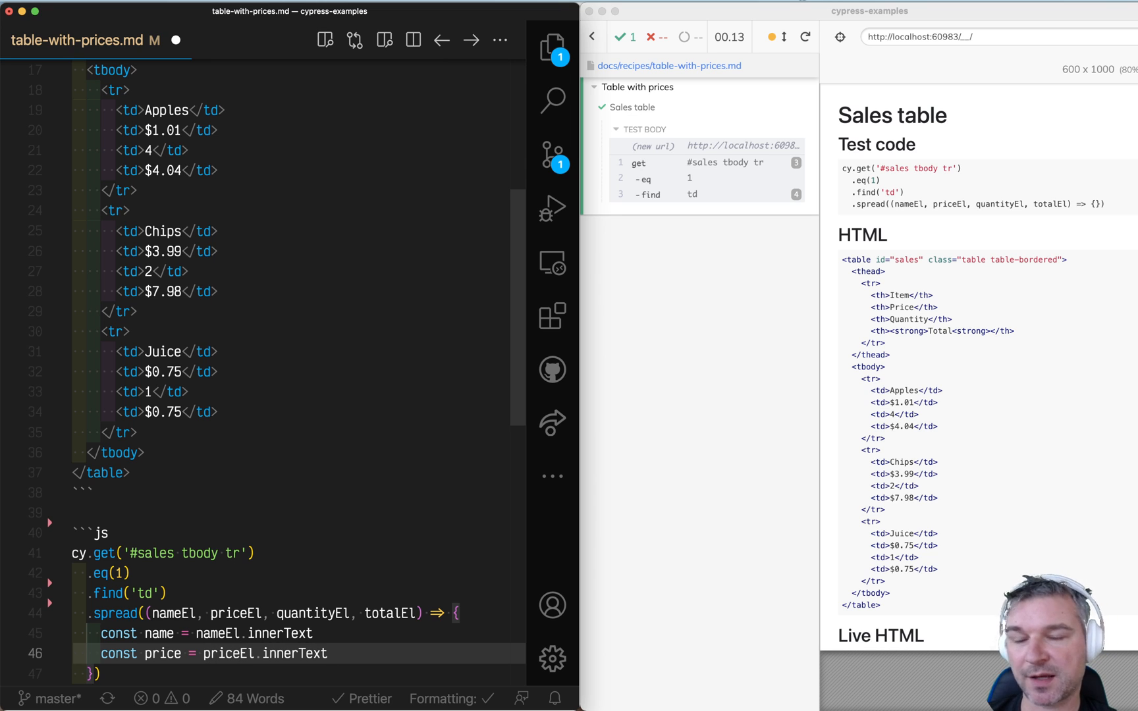
text(.replace('$'))
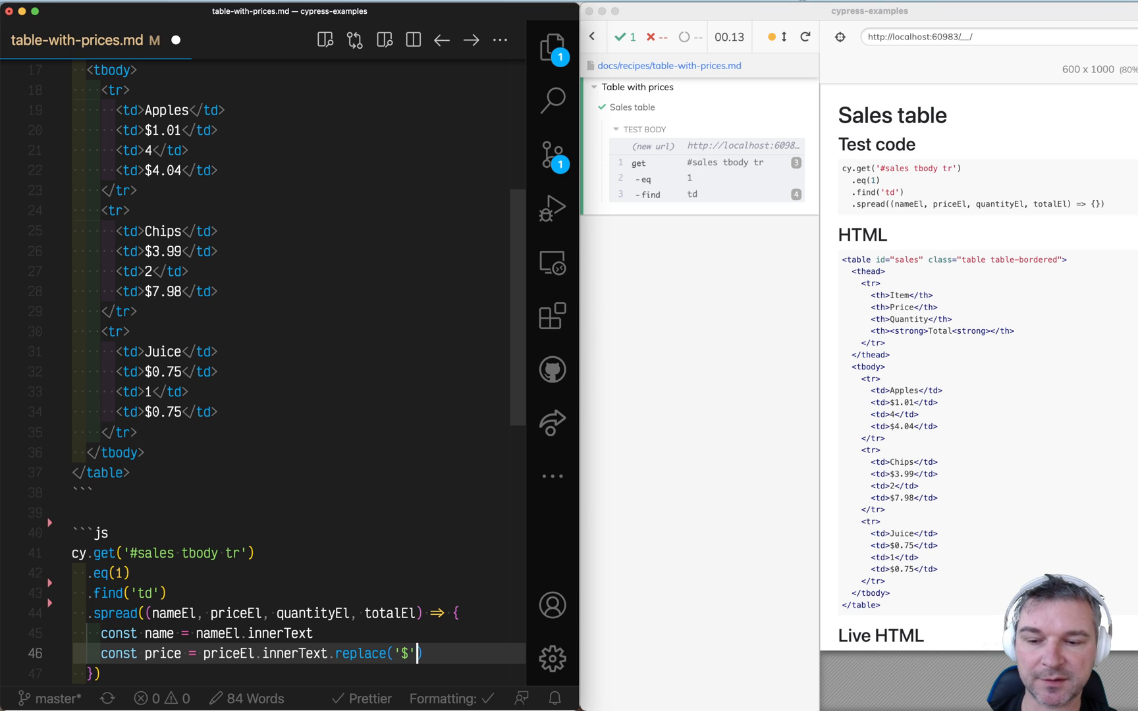
text(, '')
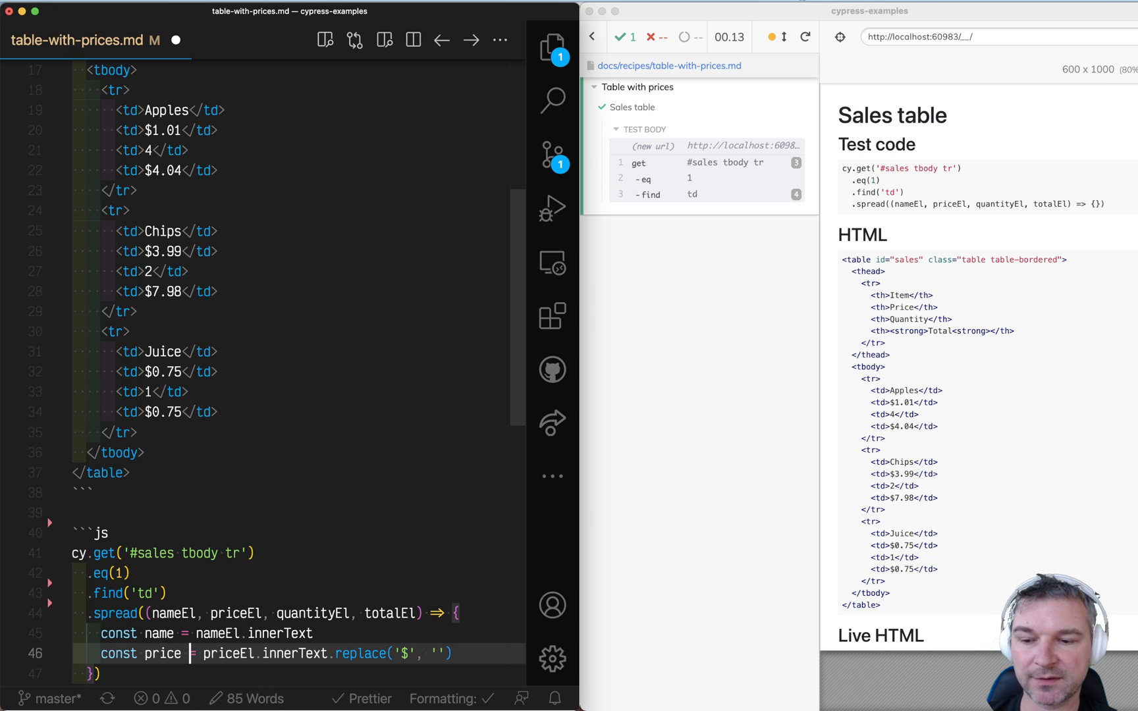
Step: Parse quantity with parseInt and price with parseFloat after removing the dollar sign
scroll(down, 3)
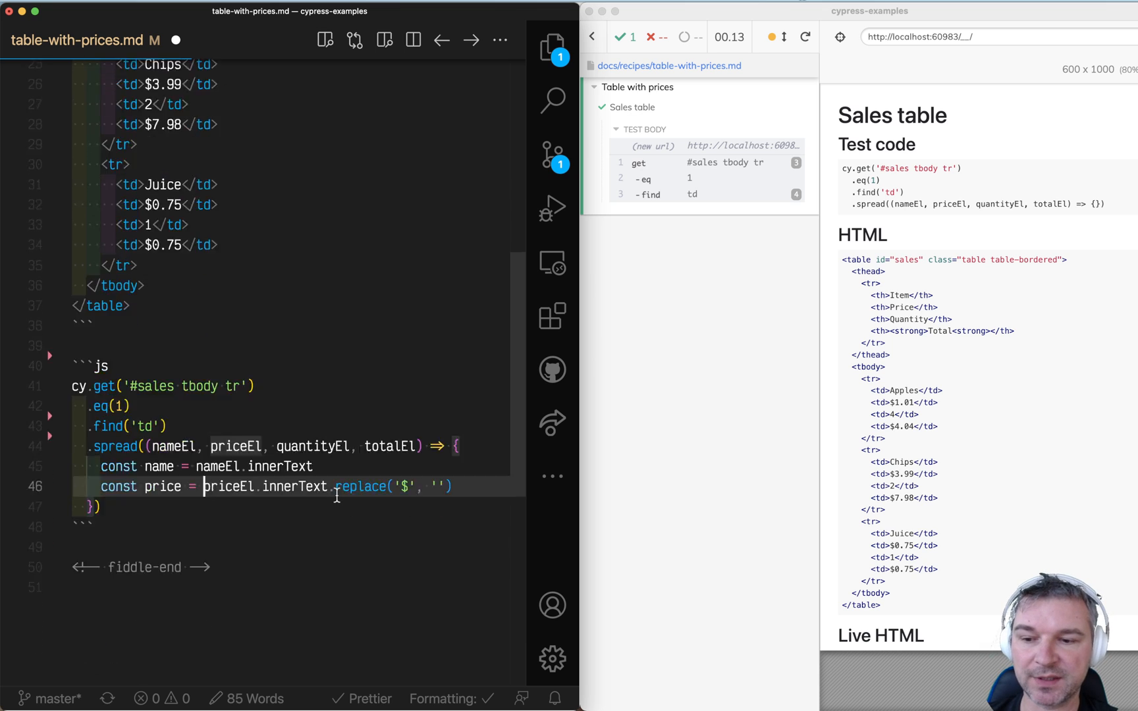
text(parseFloat()
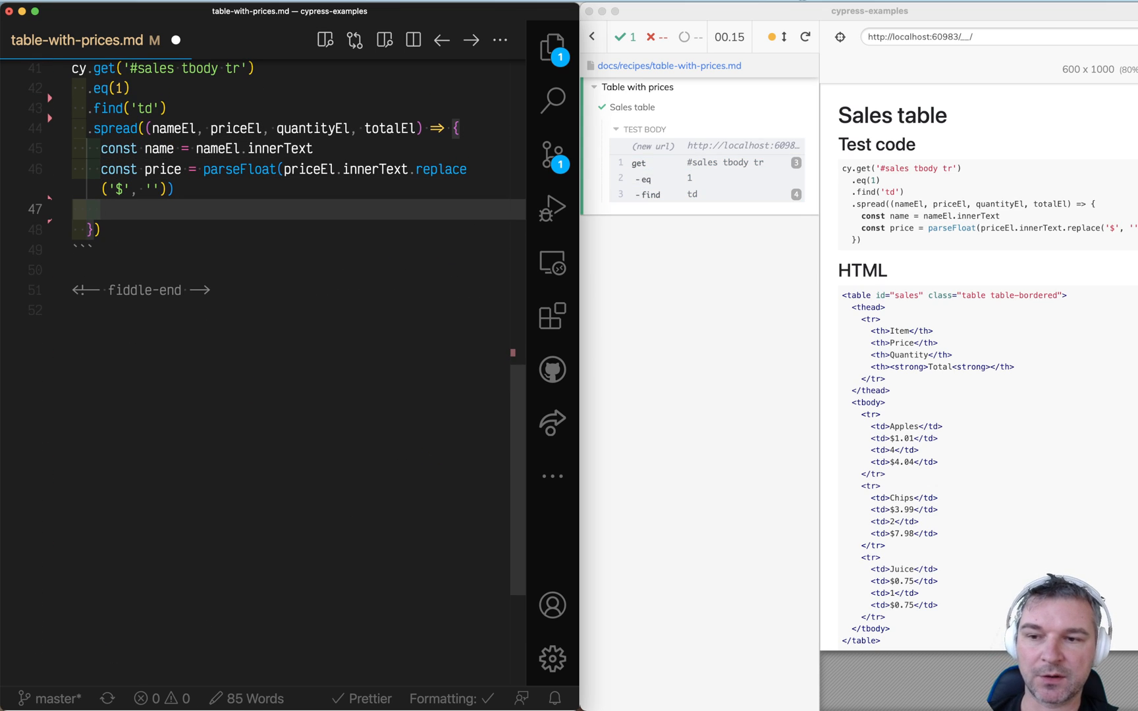
text(const quanti)
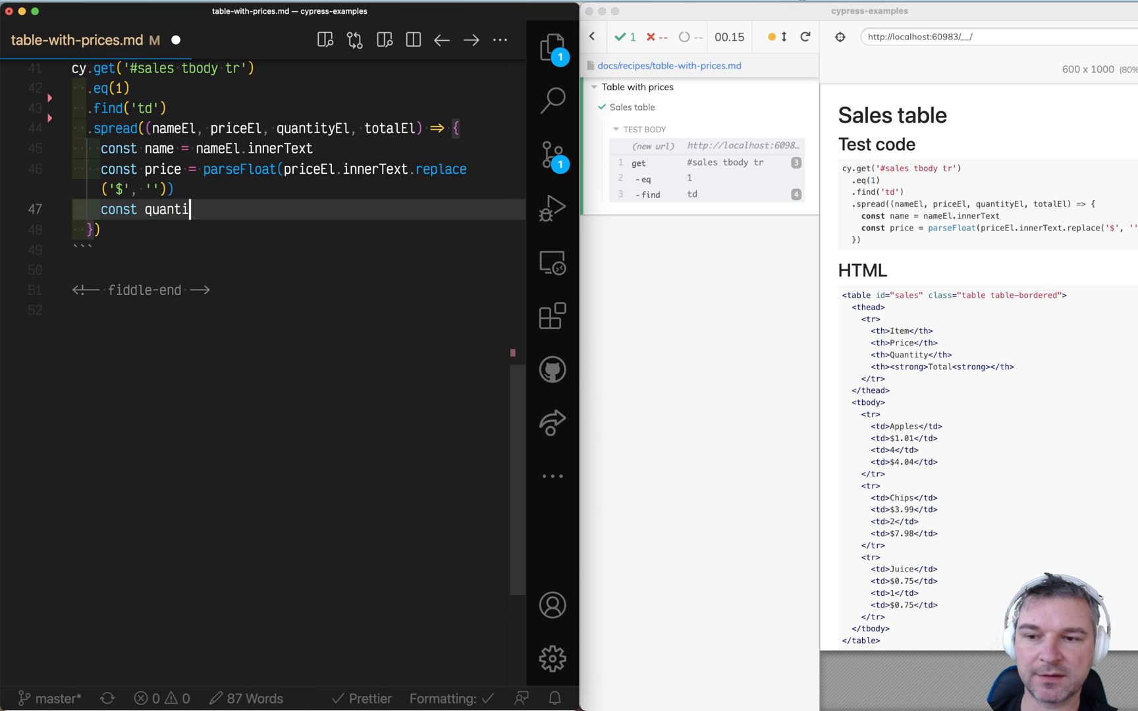
text(ty = parseInt(quantityEl.innerText)
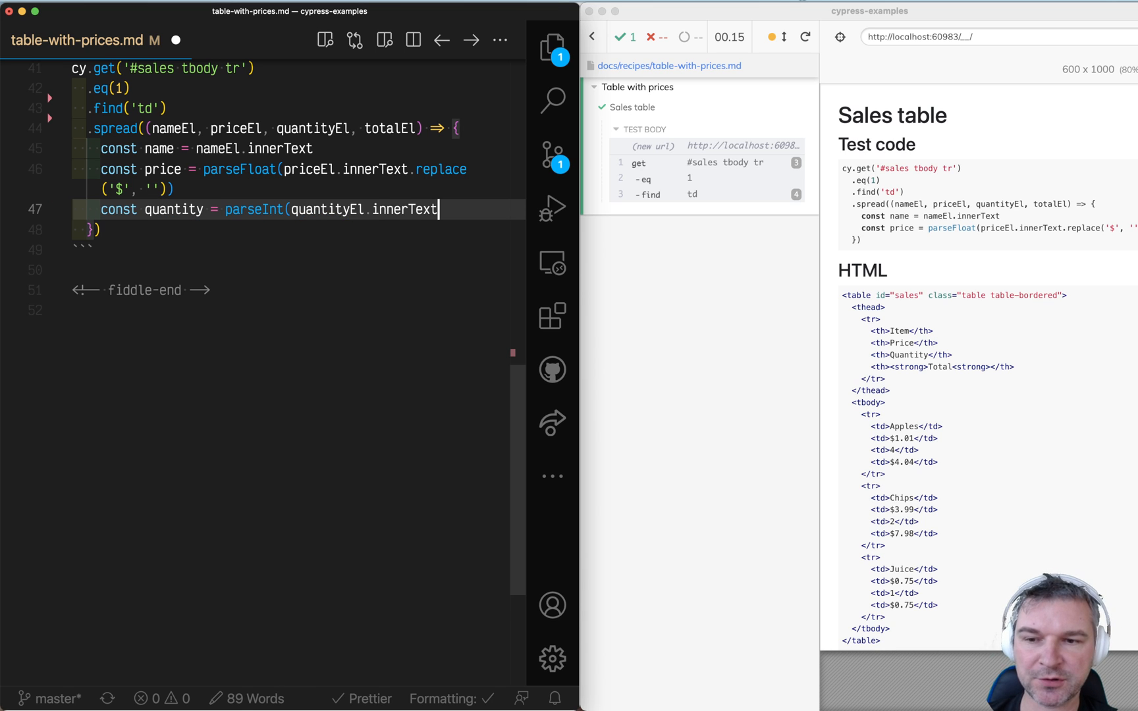
text())
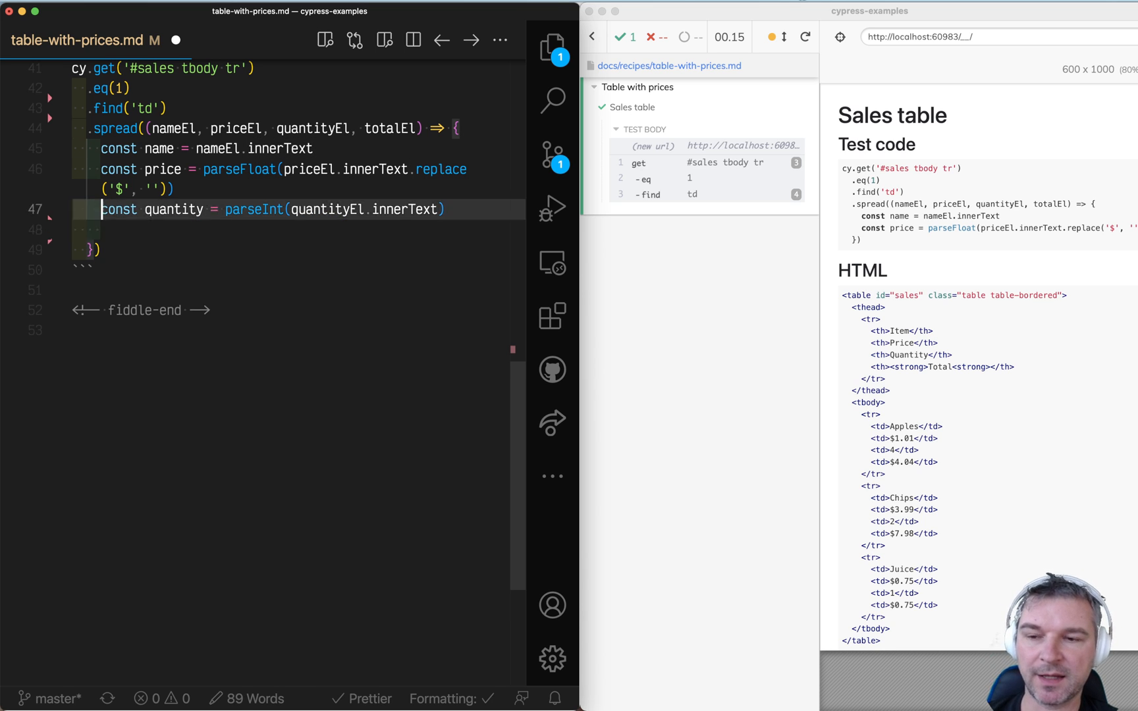
text(const price = parseFloat(priceEl.innerText.replace('$', '')))
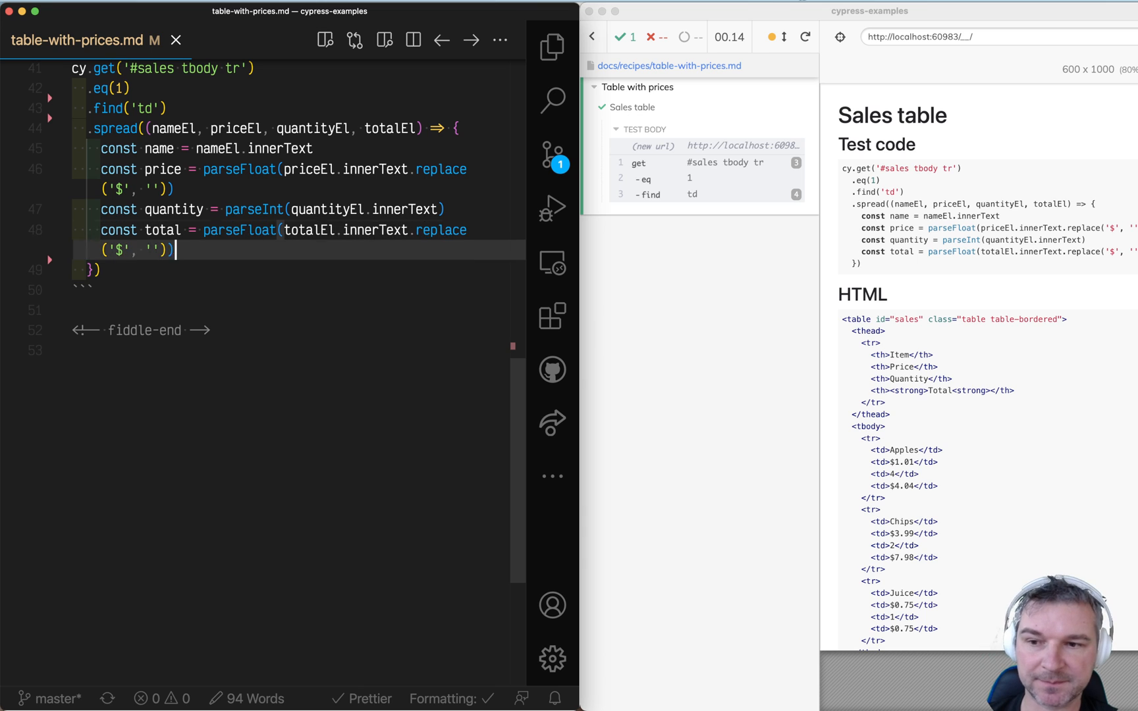
Step: Assert price * quantity equals total, labelled with `total for ${name}`
text(ex)
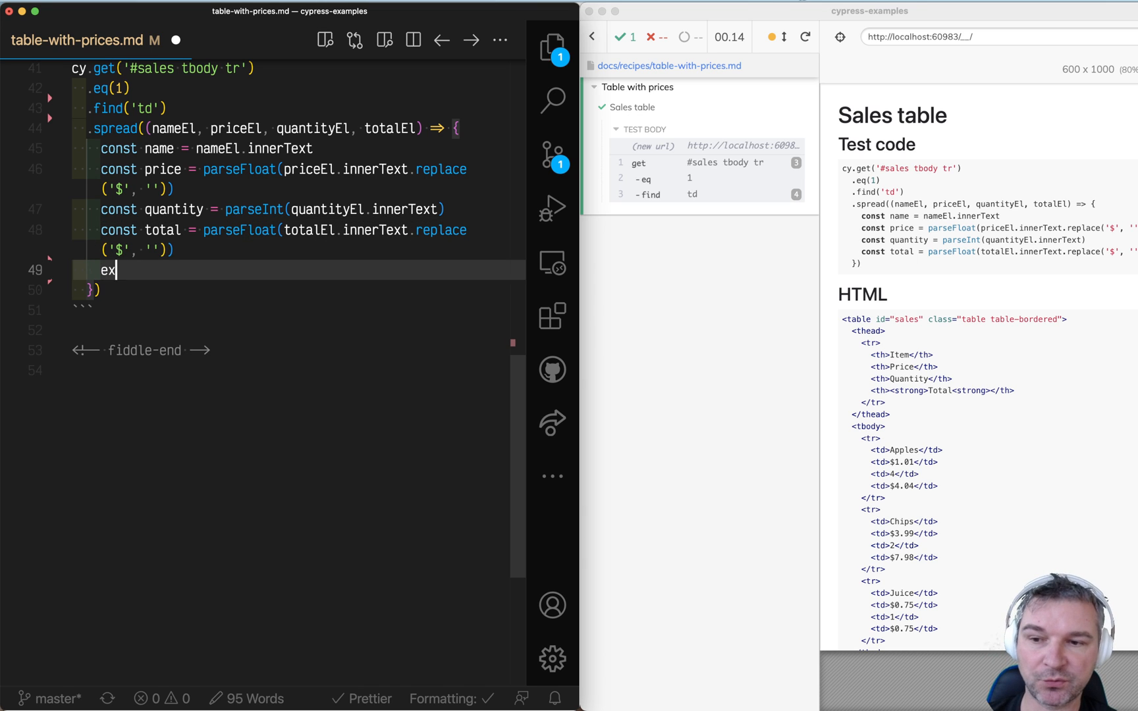
text(pect(price ))
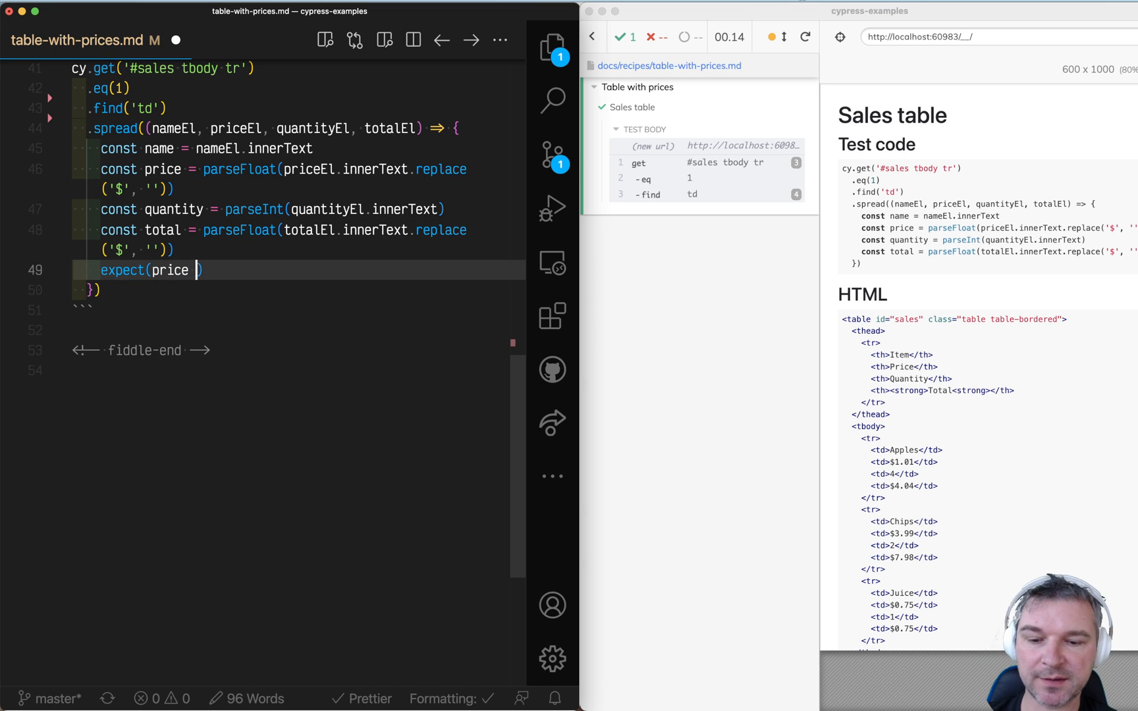
text(* quantity)
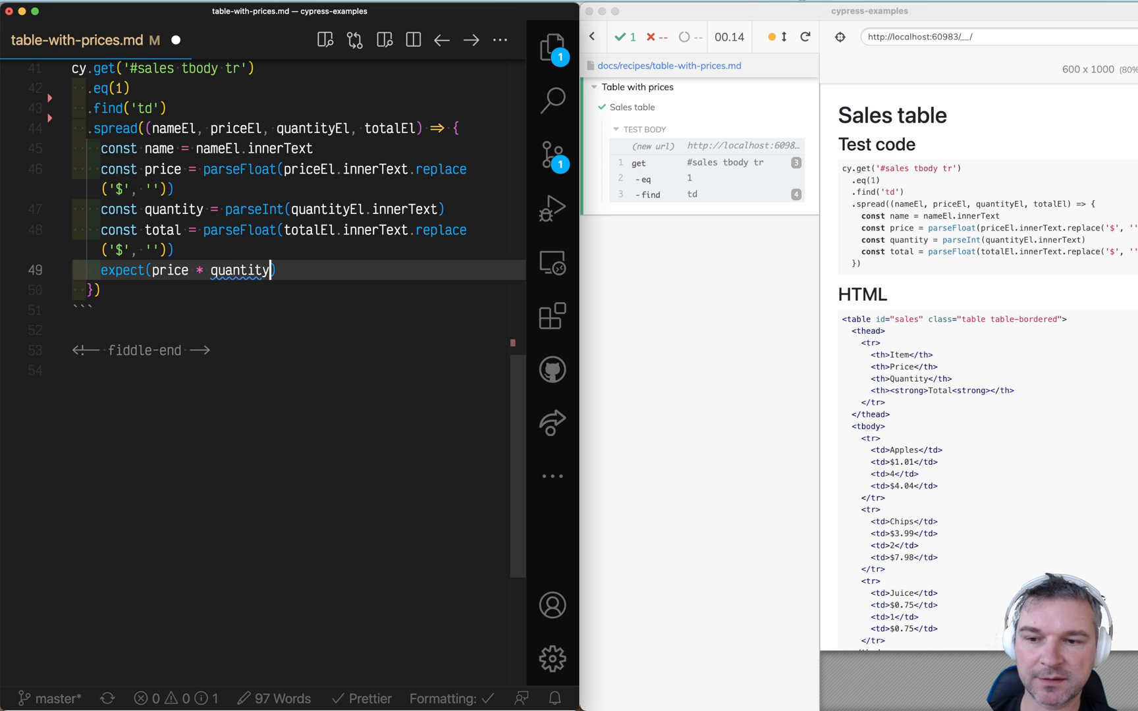
text(, ')
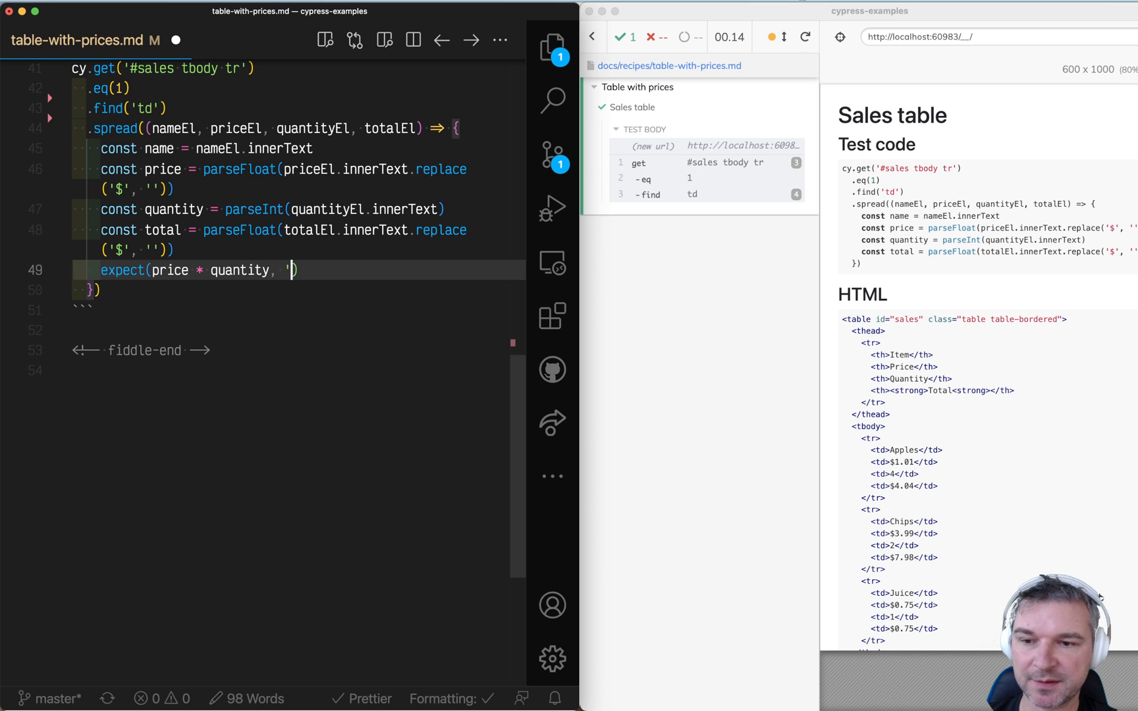
key(Backspace)
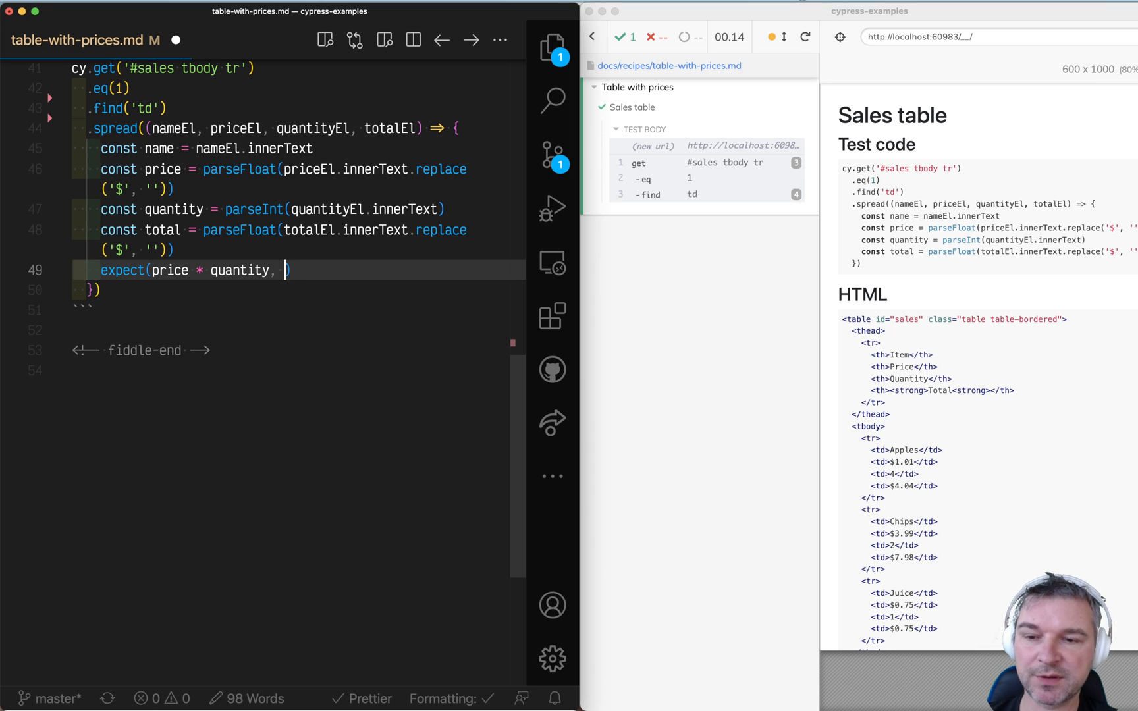
text(`total for ${na)
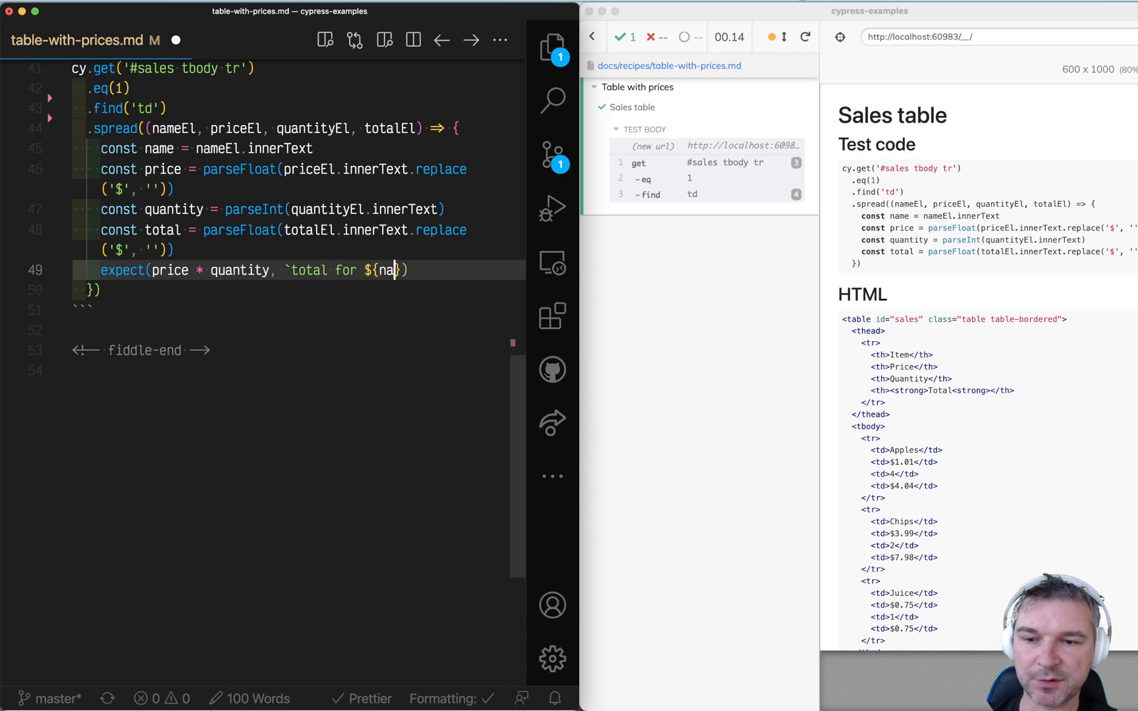
text(me}`)
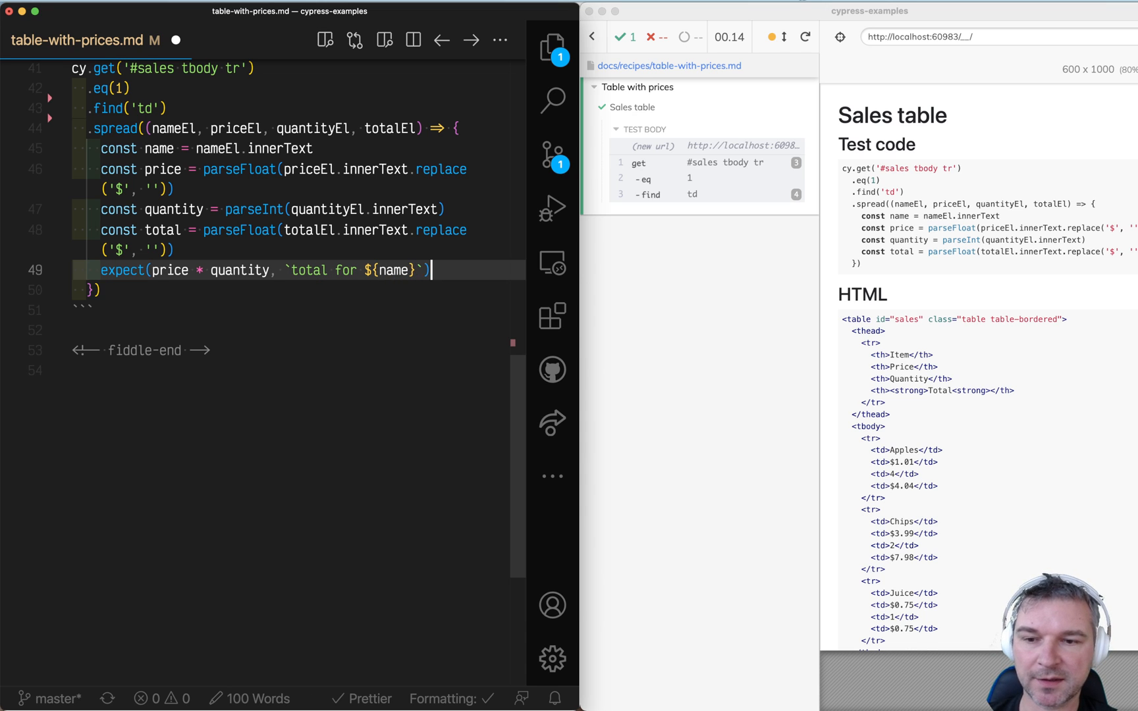
text(.s)
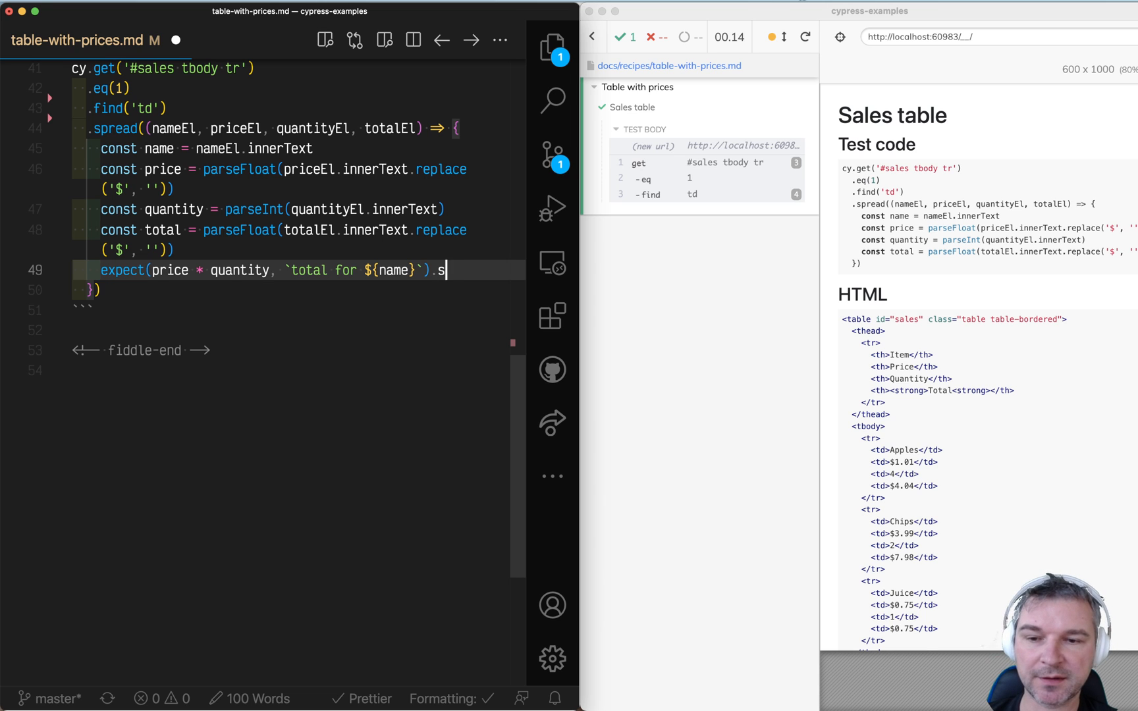
key(Backspace)
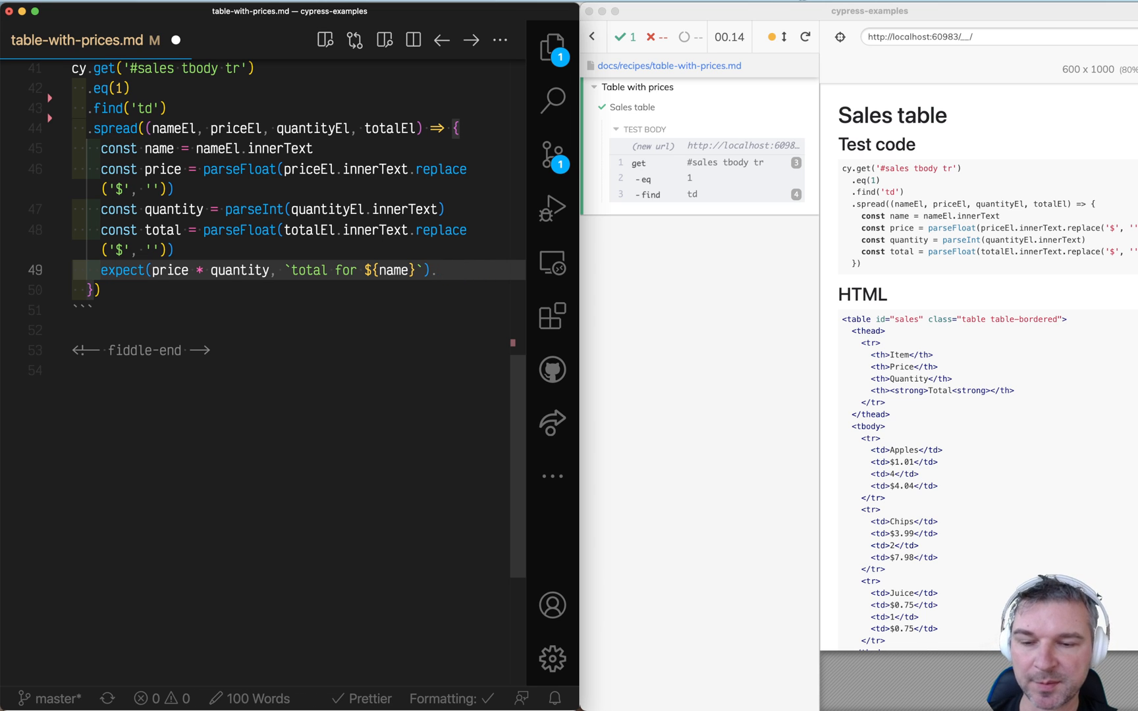
text(.to.equal(total)
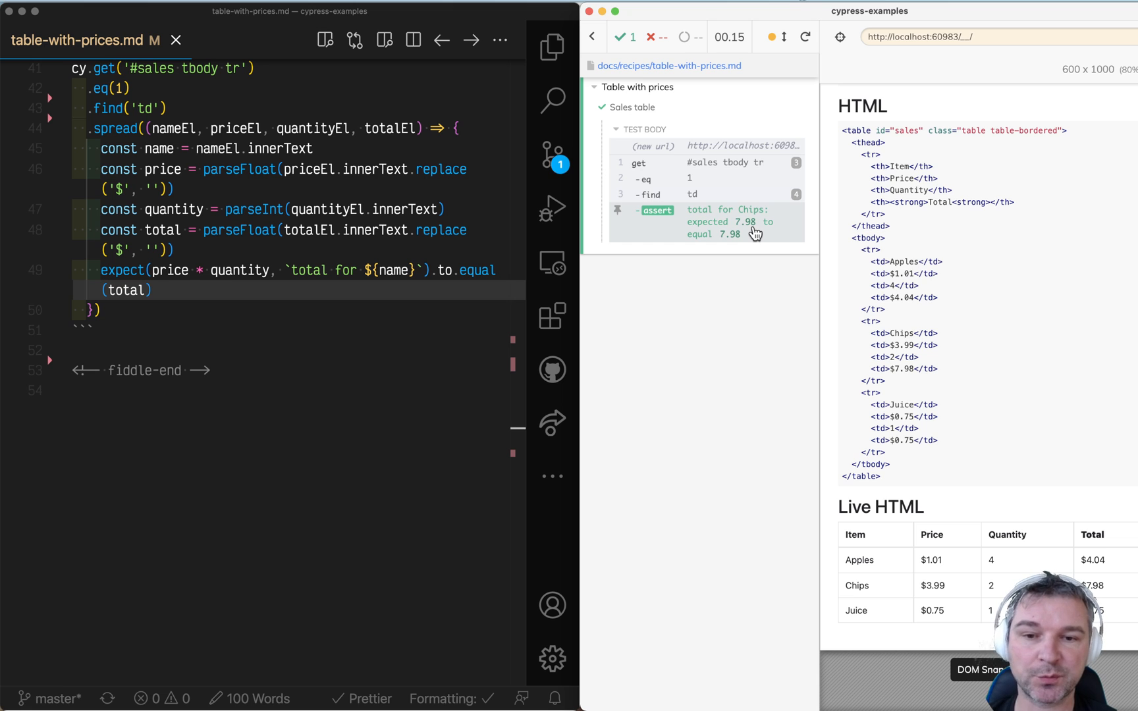
Step: Declare a checkSum function above the table command chain
scroll(down, 3)
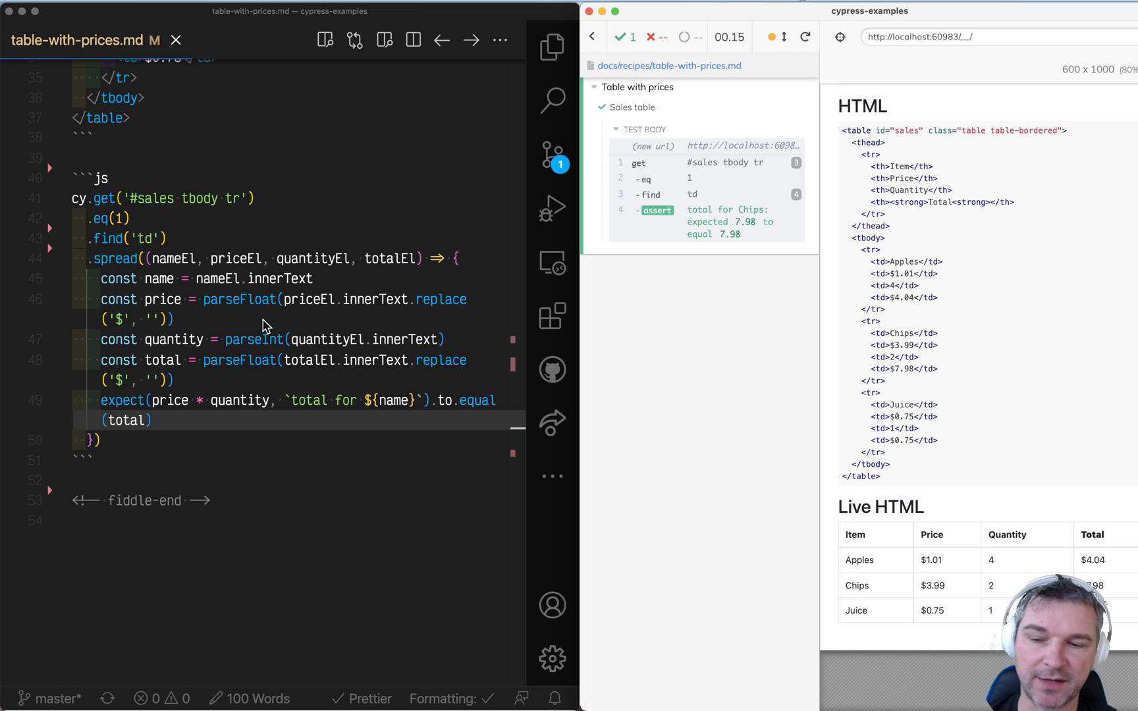
click(145, 258)
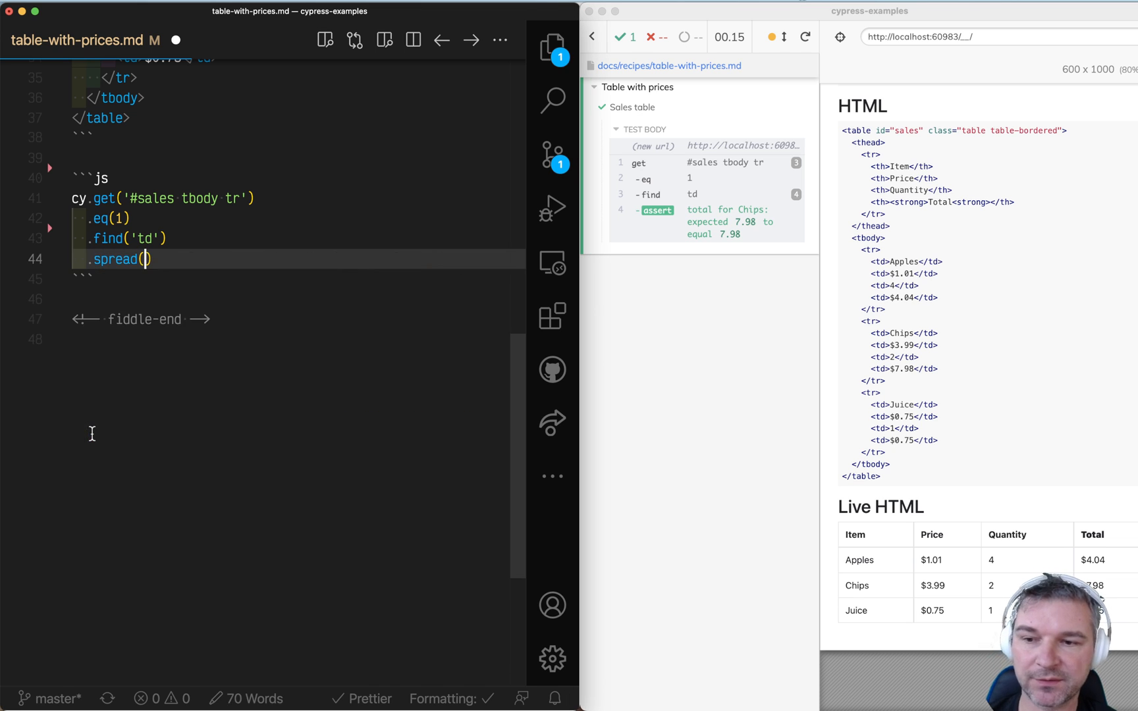
text(f)
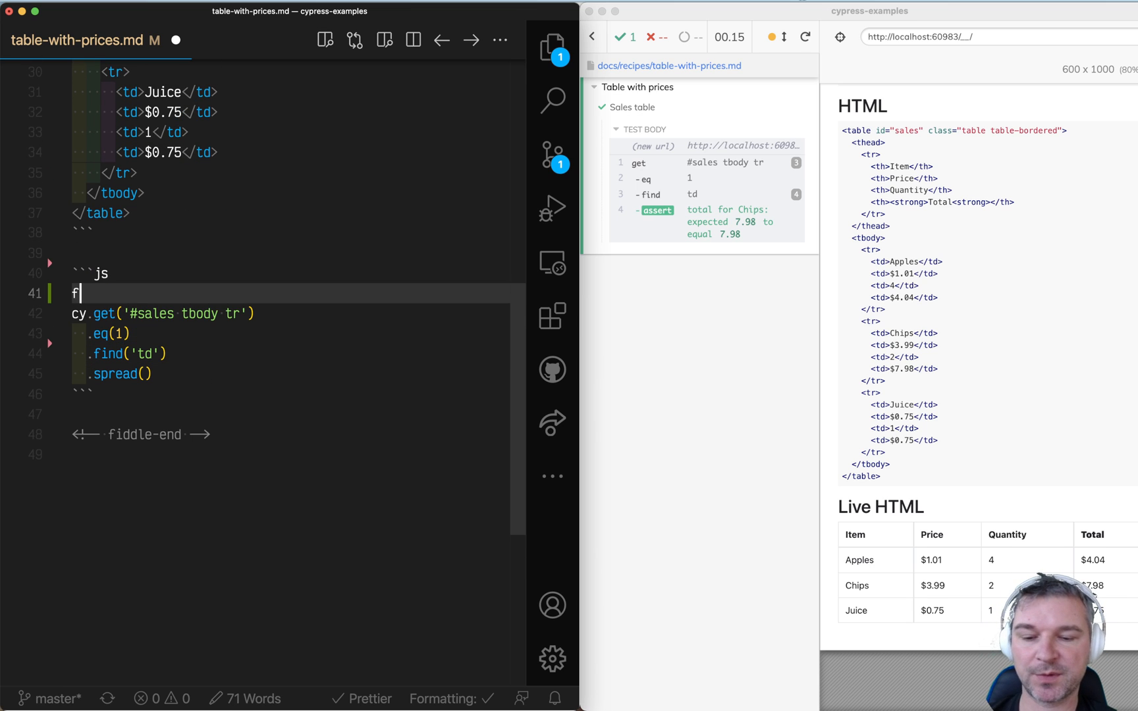
text(unction checkSum(nameEl, priceEl, quantityEl, totalEl) {)
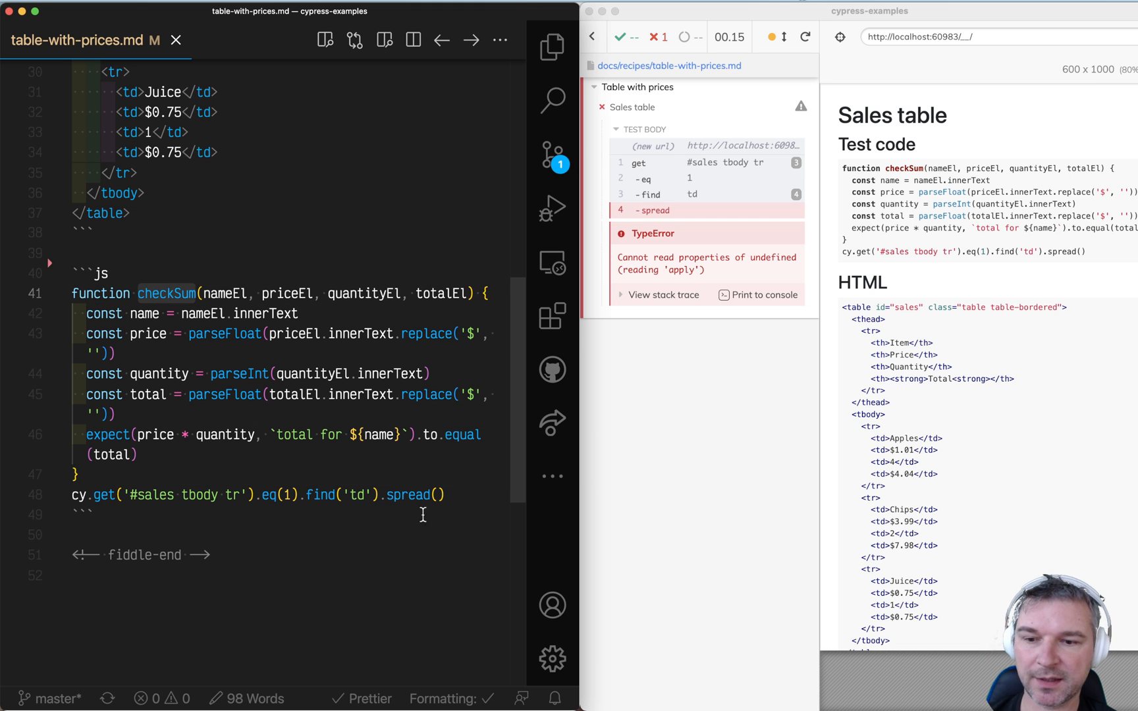
Step: Spread each wrapped sales table row's cells into checkSum
text(checkSum))
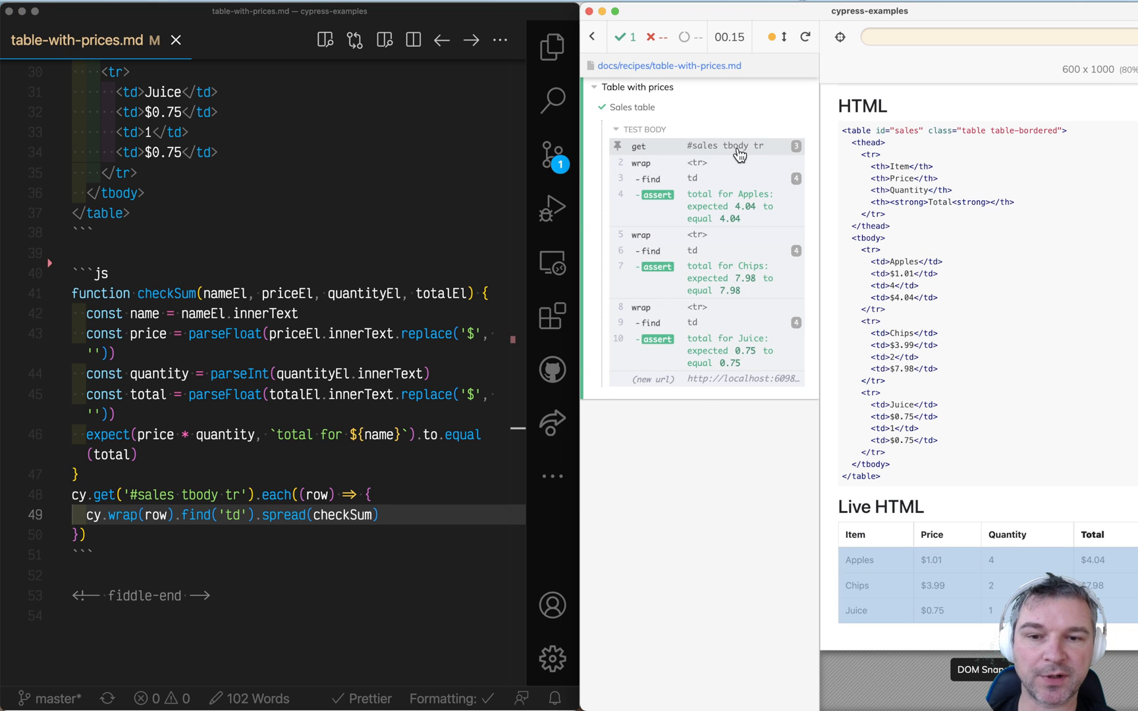
mouse_move(731, 184)
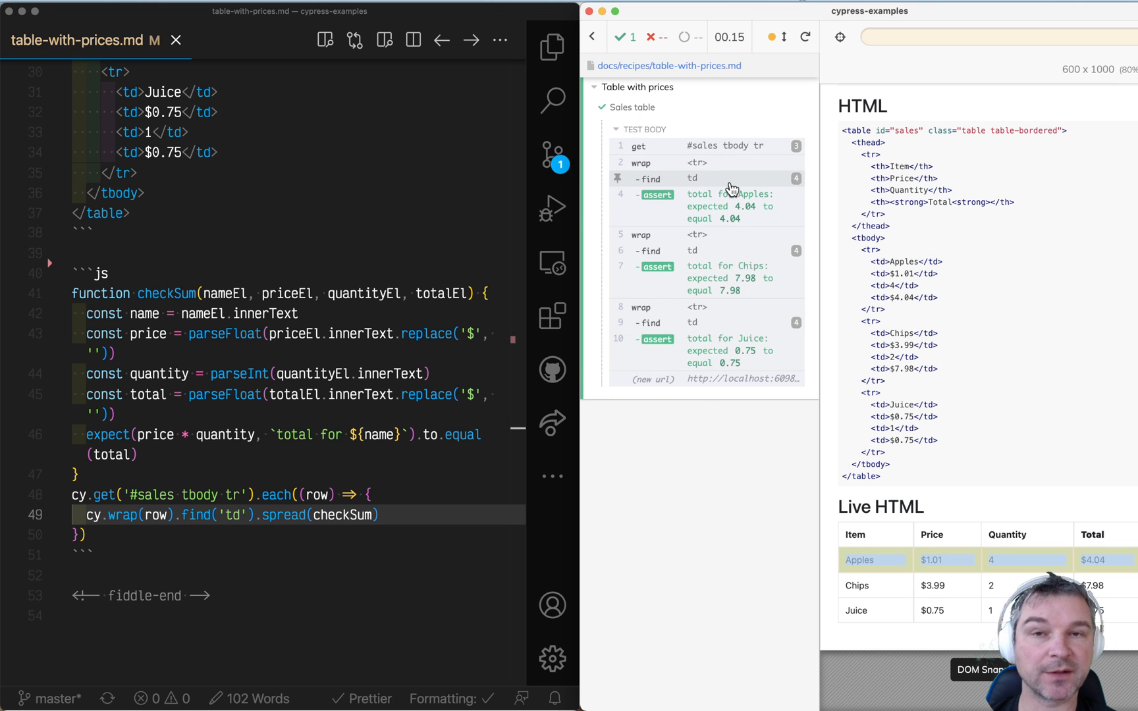